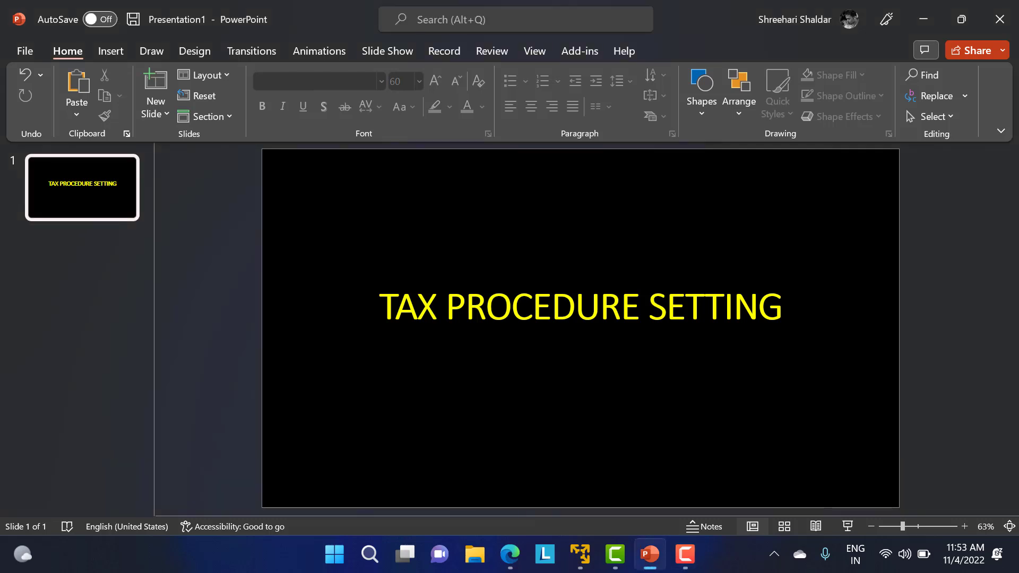
# Insert a new slide titled 'STEPS' and place the cursor in its content placeholder
pyautogui.click(155, 90)
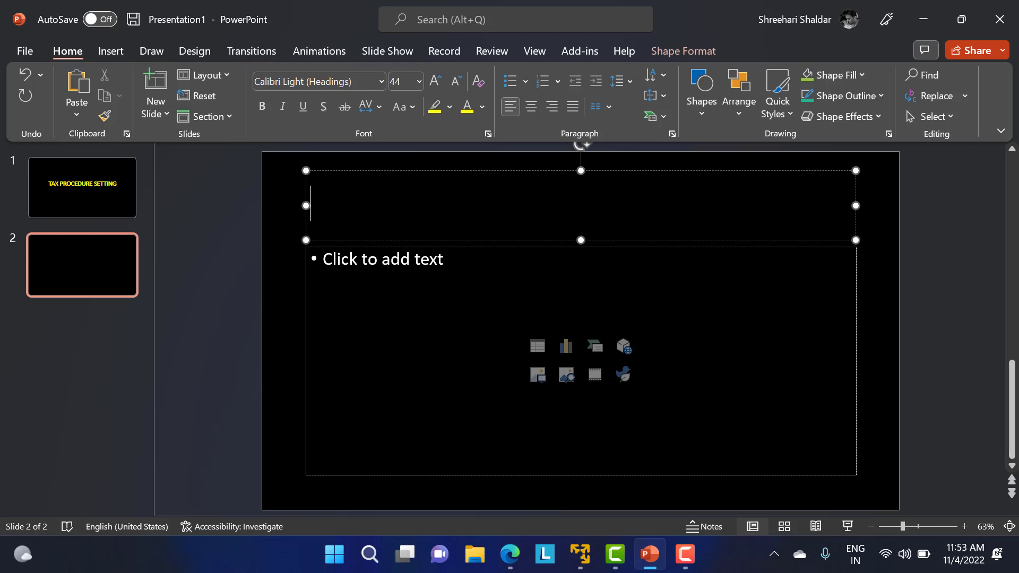
pyautogui.write('STEPS')
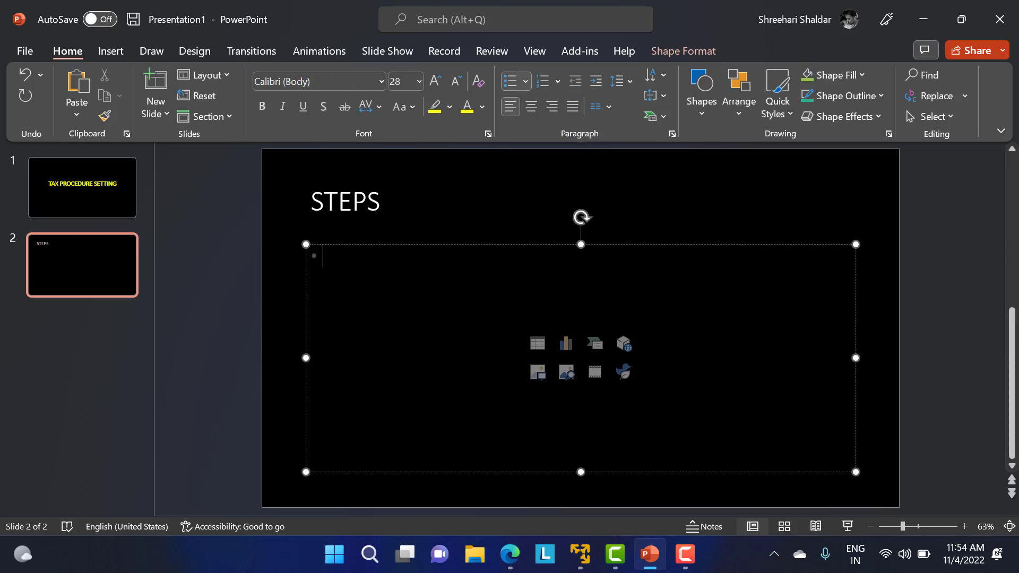
pyautogui.click(580, 554)
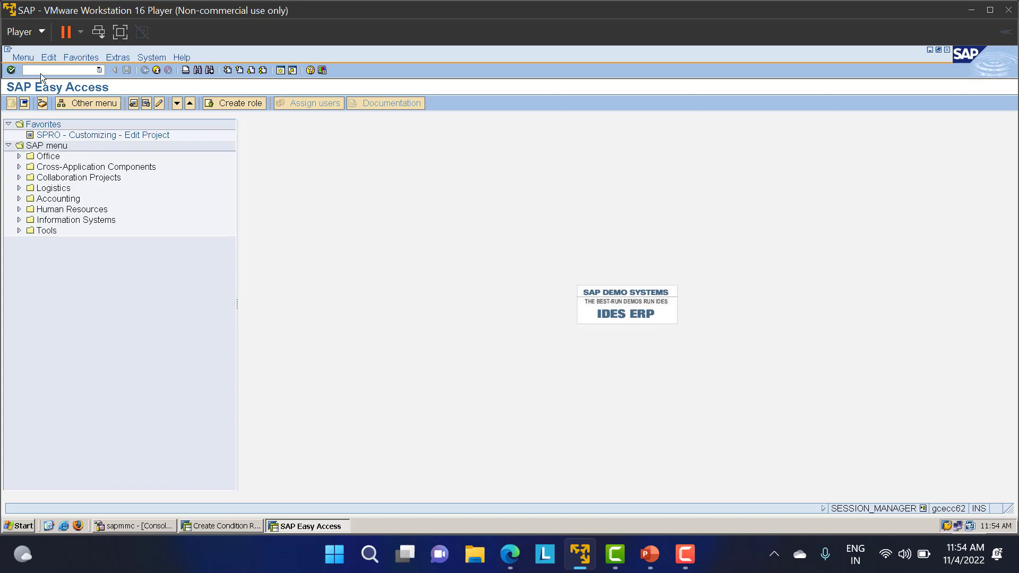
pyautogui.moveTo(109, 90)
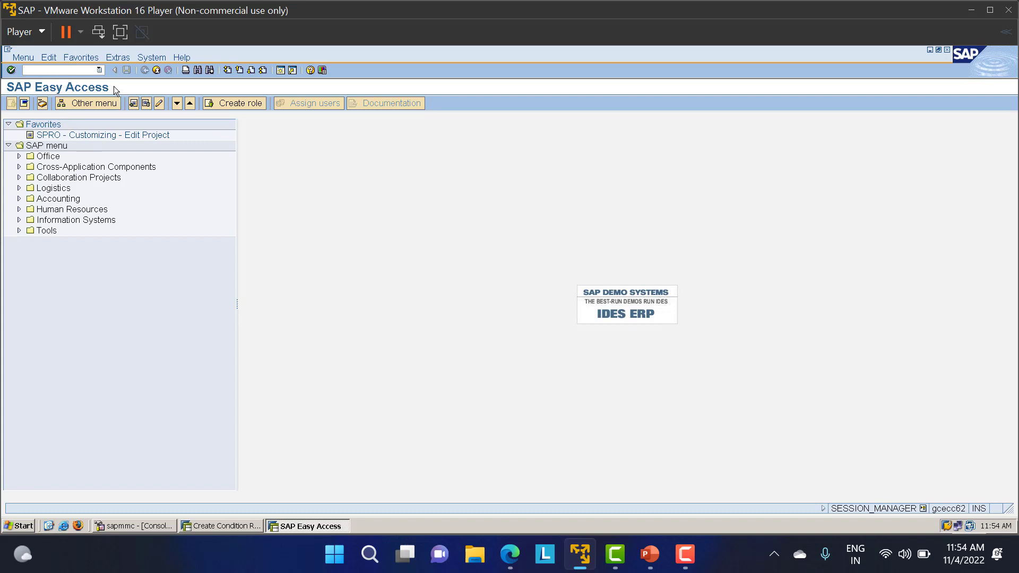
pyautogui.moveTo(69, 83)
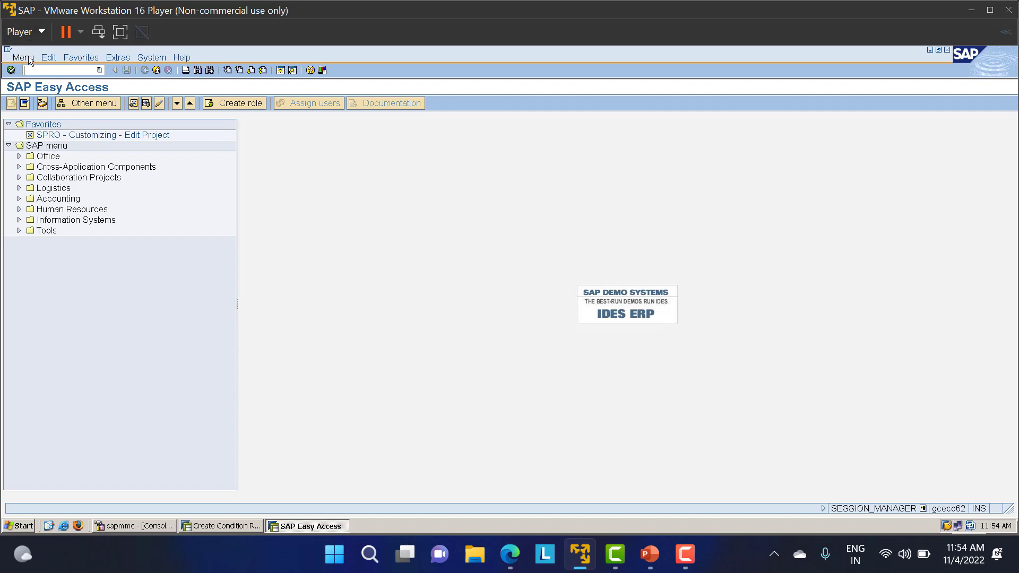
# Run transaction OBYZ and highlight Procedures among the condition elements
pyautogui.write('OBY2')
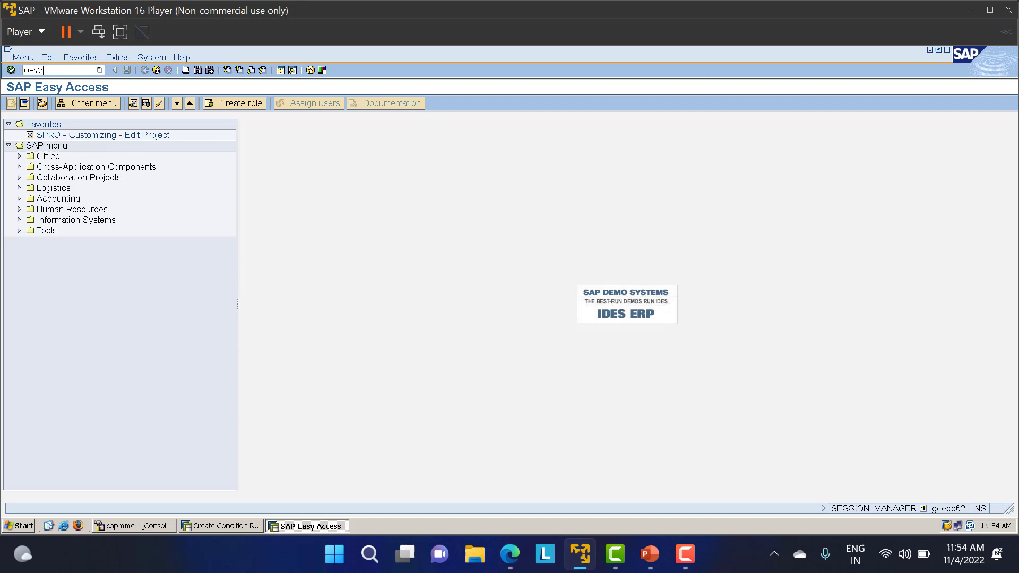
pyautogui.press('Enter')
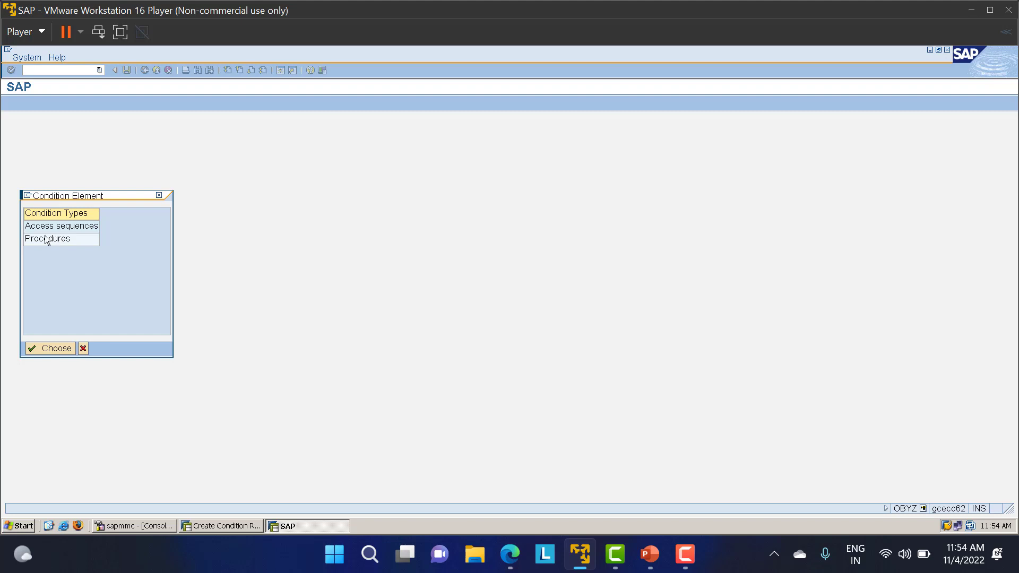
pyautogui.moveTo(56, 249)
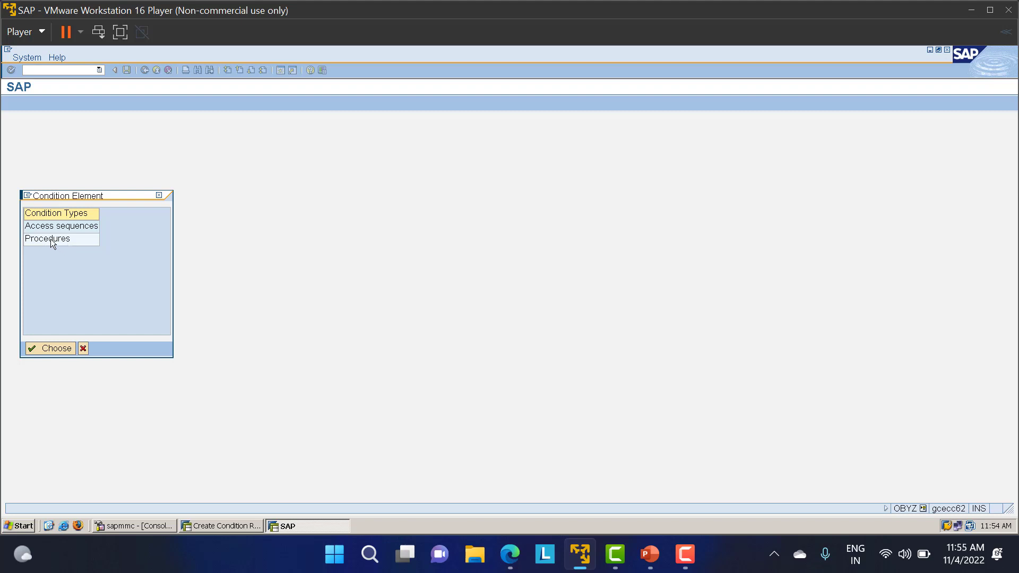
pyautogui.click(53, 239)
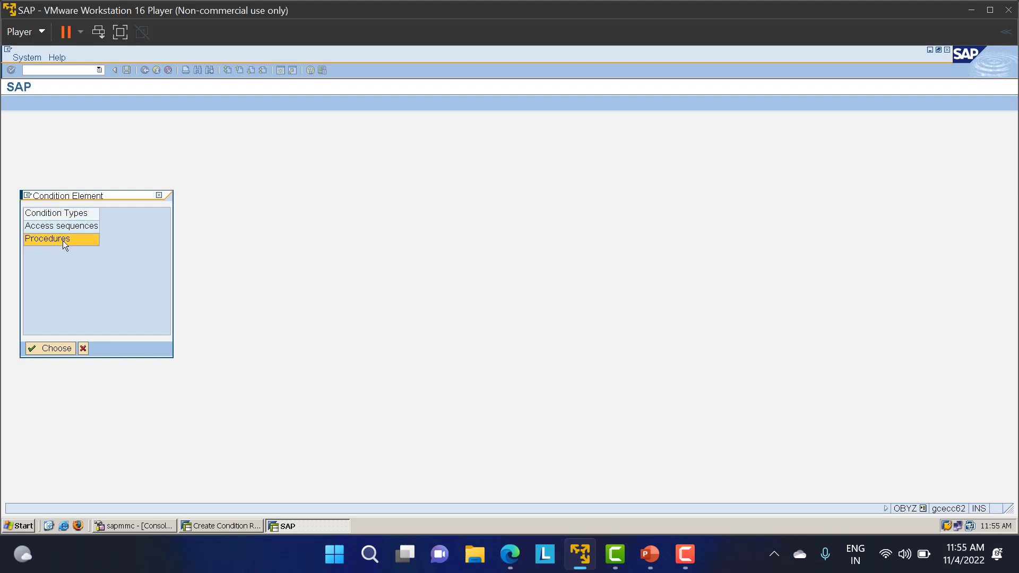
# Open the Procedures overview and select TAXD, Sales Tax - Germany, as the template
pyautogui.click(49, 348)
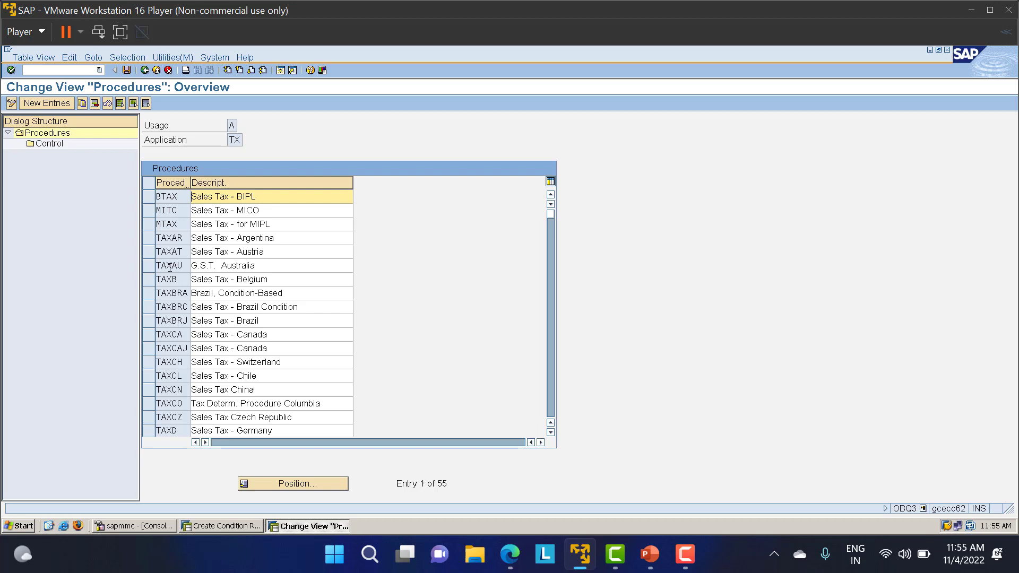
pyautogui.moveTo(172, 211)
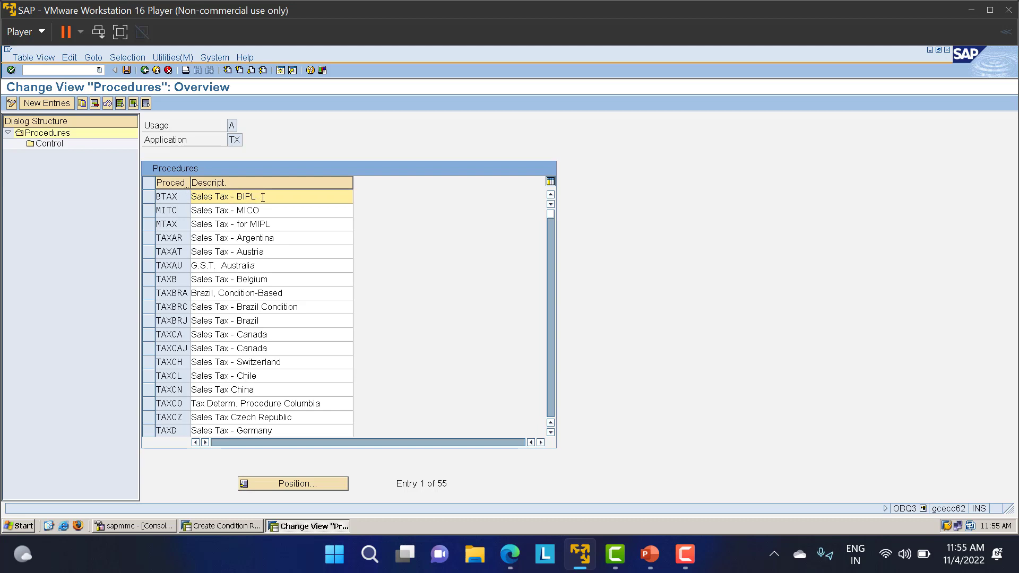
pyautogui.moveTo(183, 213)
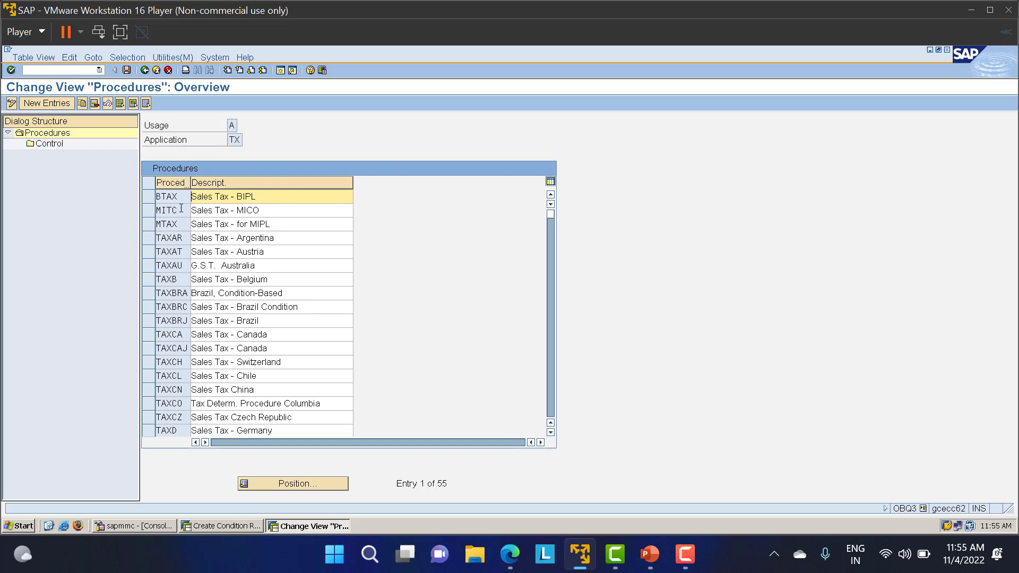
pyautogui.moveTo(229, 458)
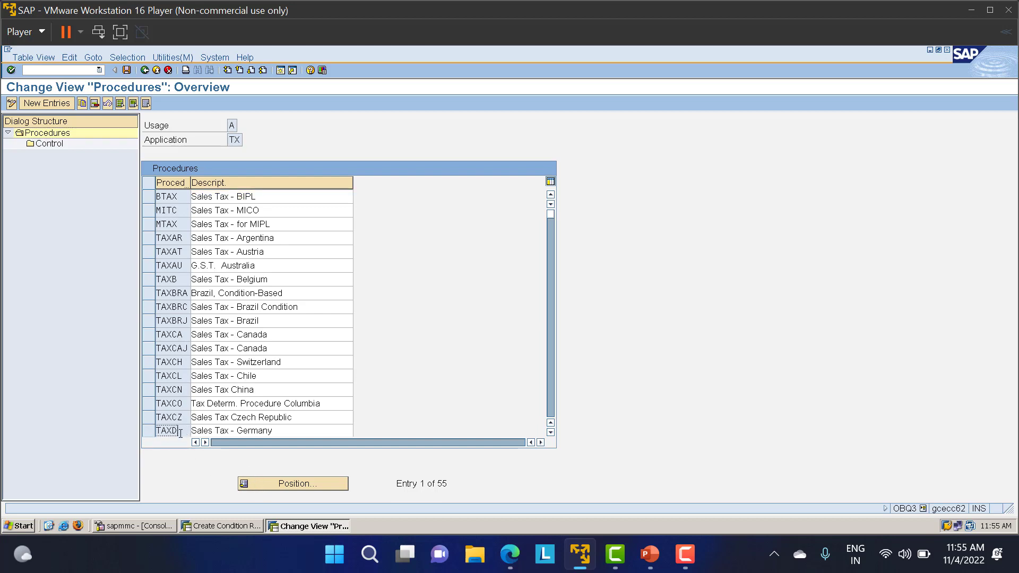
pyautogui.click(168, 430)
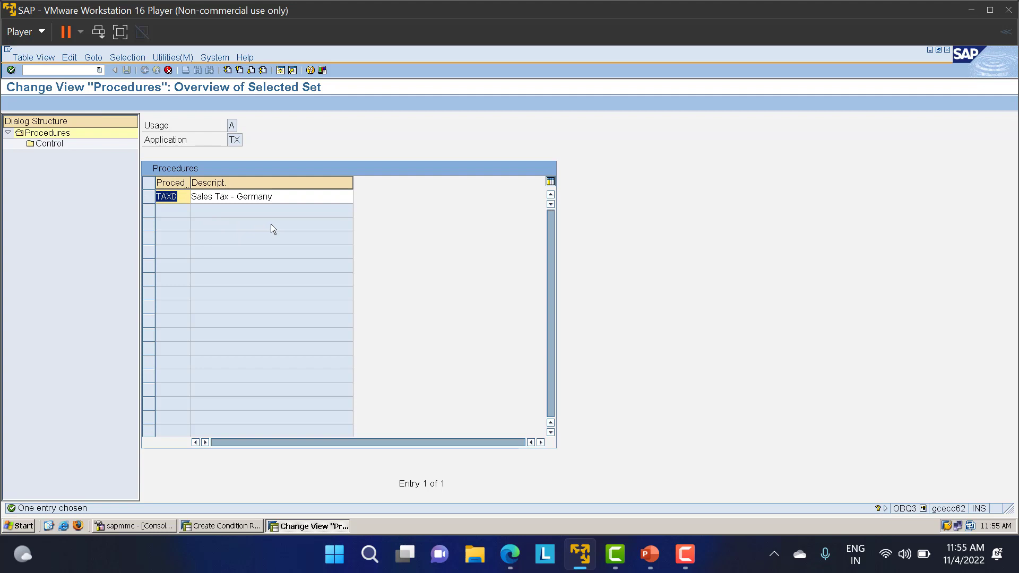
# Copy TAXD as procedure LT01, 'Sales Tax - LT01', including all nine dependent entries
pyautogui.write('LT01')
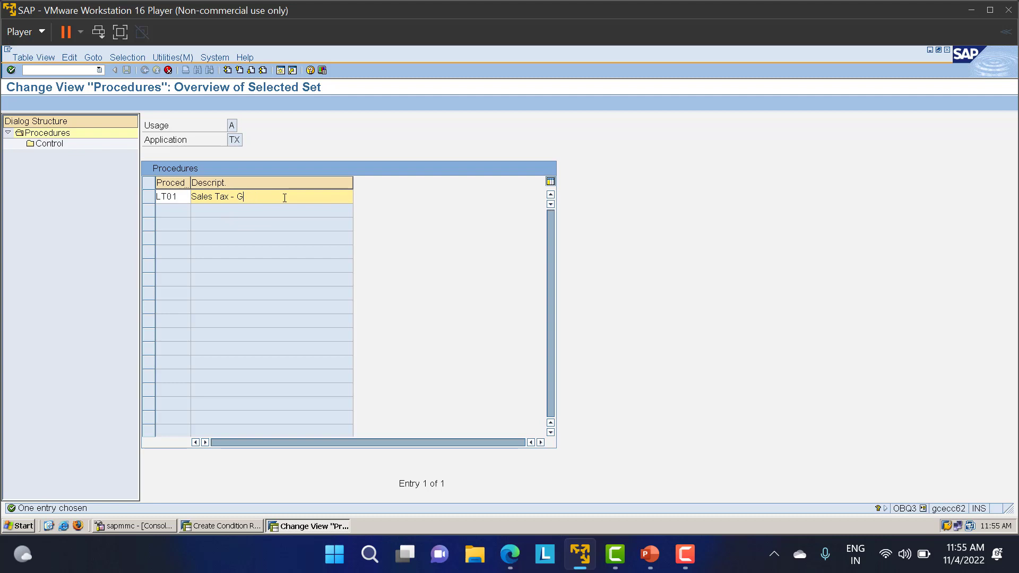
pyautogui.write('LT01')
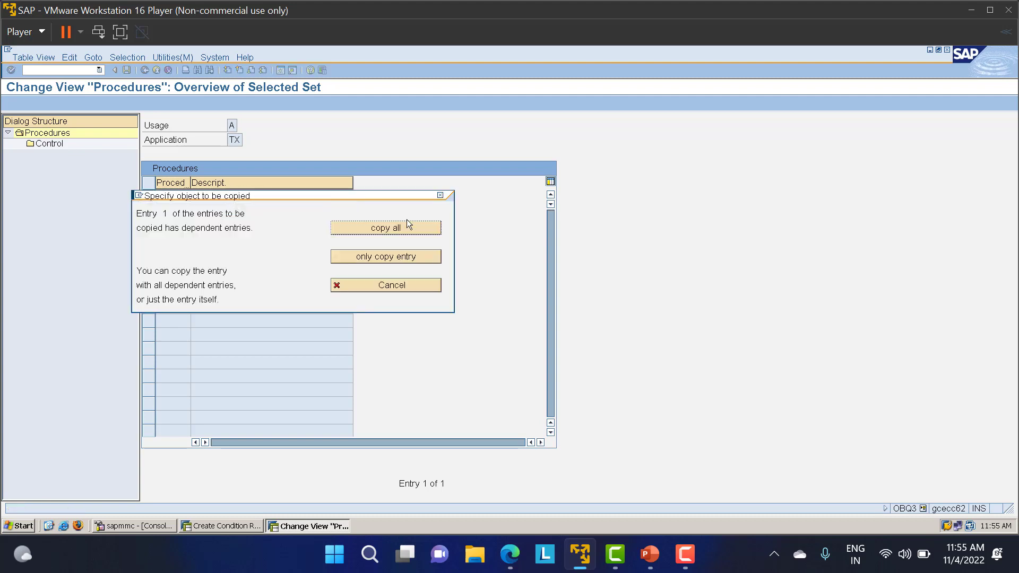
pyautogui.moveTo(400, 231)
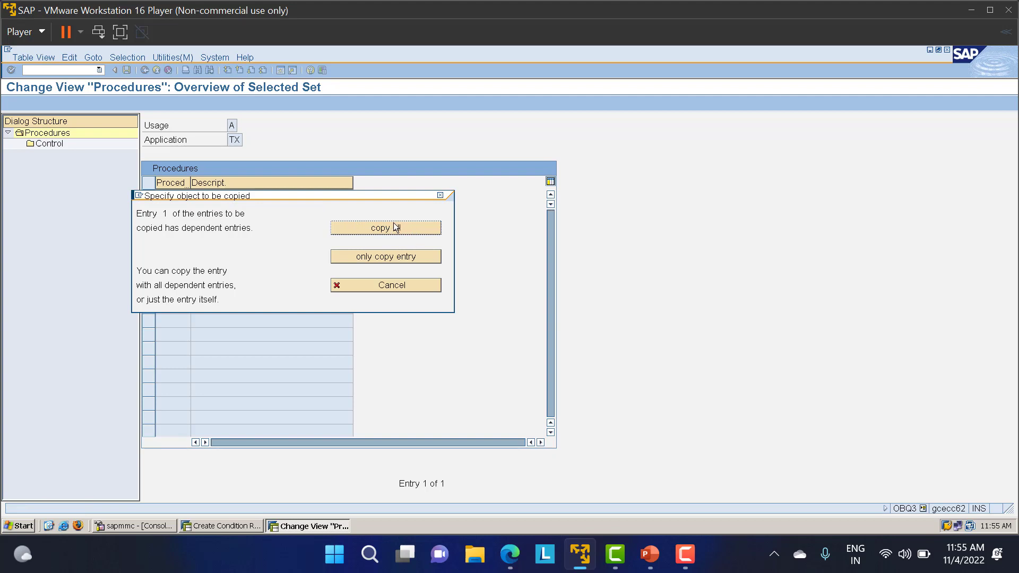
pyautogui.click(385, 227)
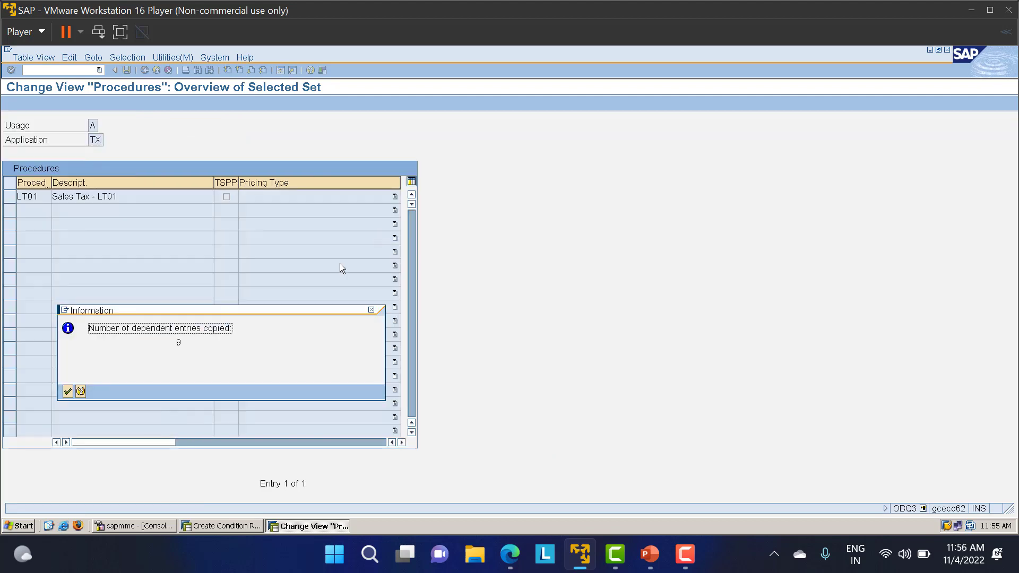
pyautogui.moveTo(195, 342)
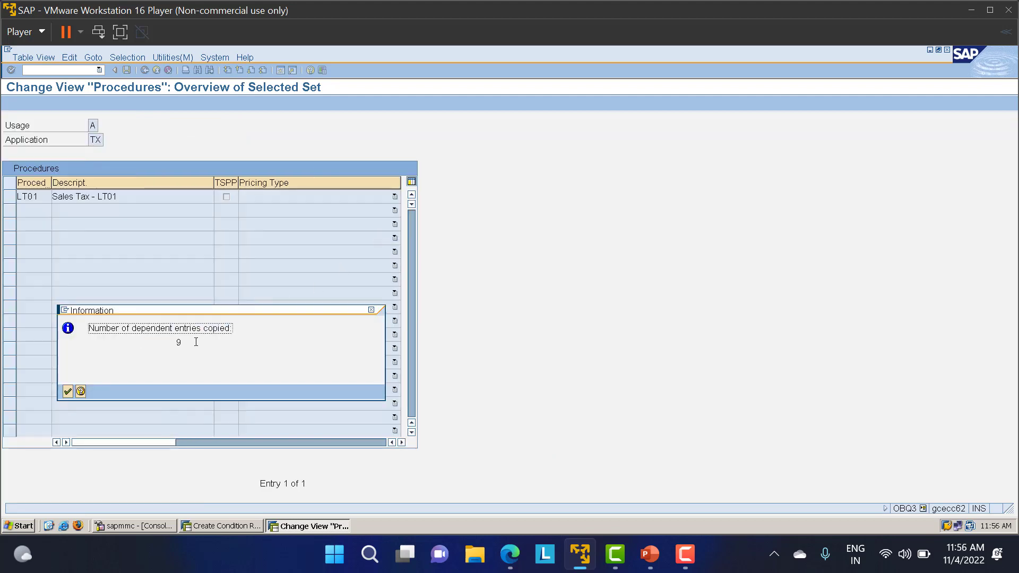
pyautogui.click(68, 392)
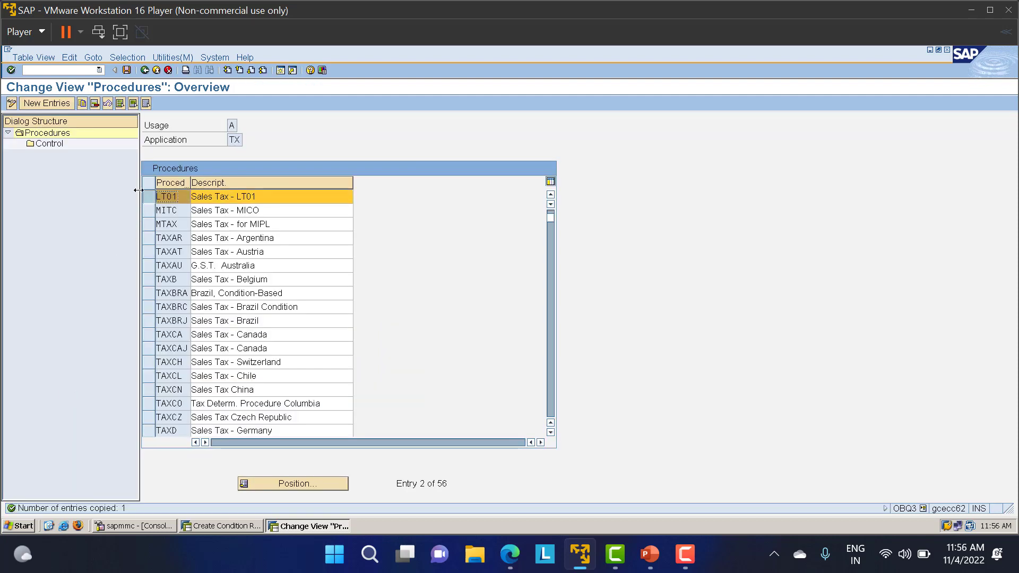
# View LT01's nine copied control steps, then exit the procedure maintenance
pyautogui.doubleClick(49, 144)
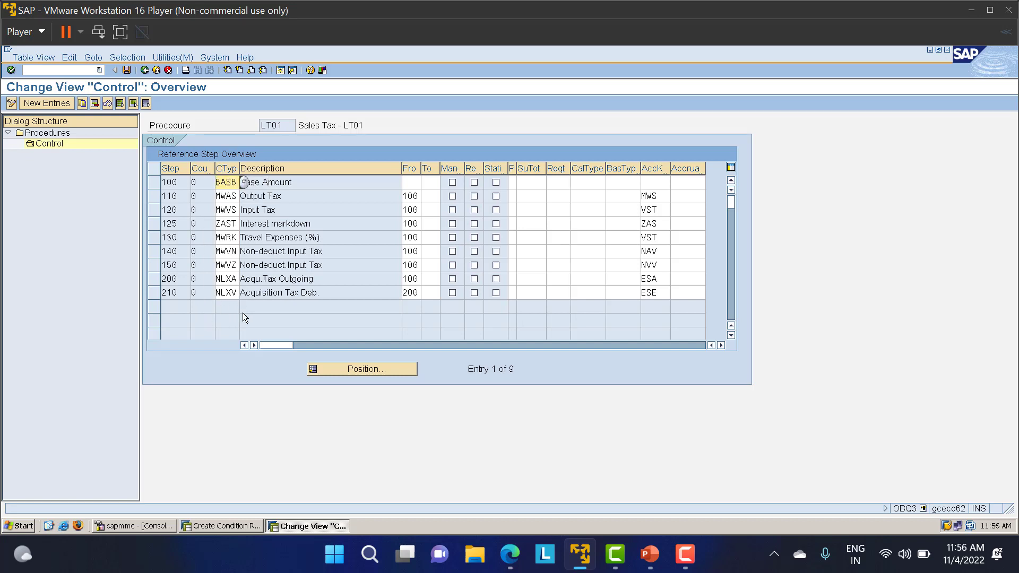
pyautogui.moveTo(516, 247)
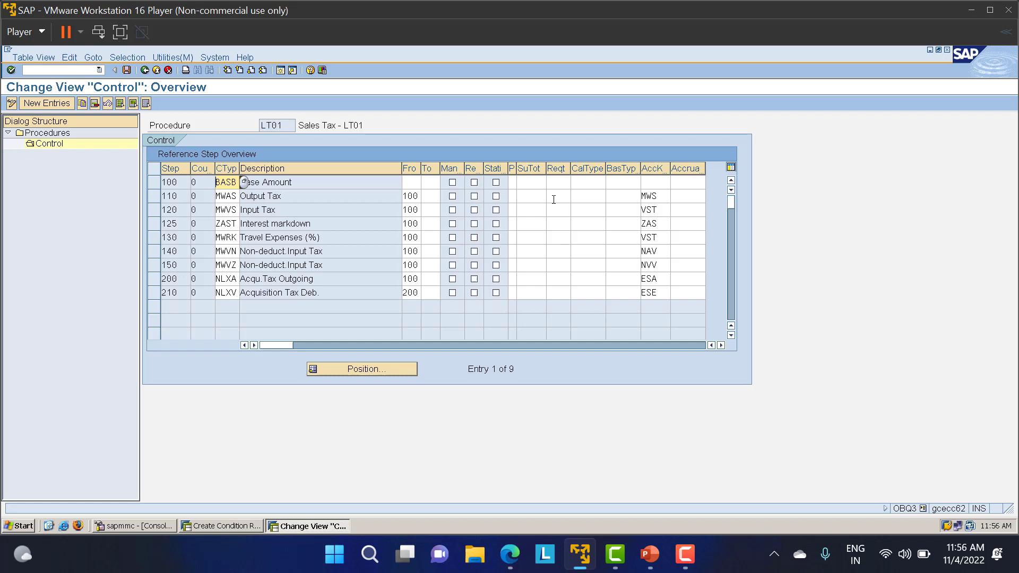
pyautogui.moveTo(346, 206)
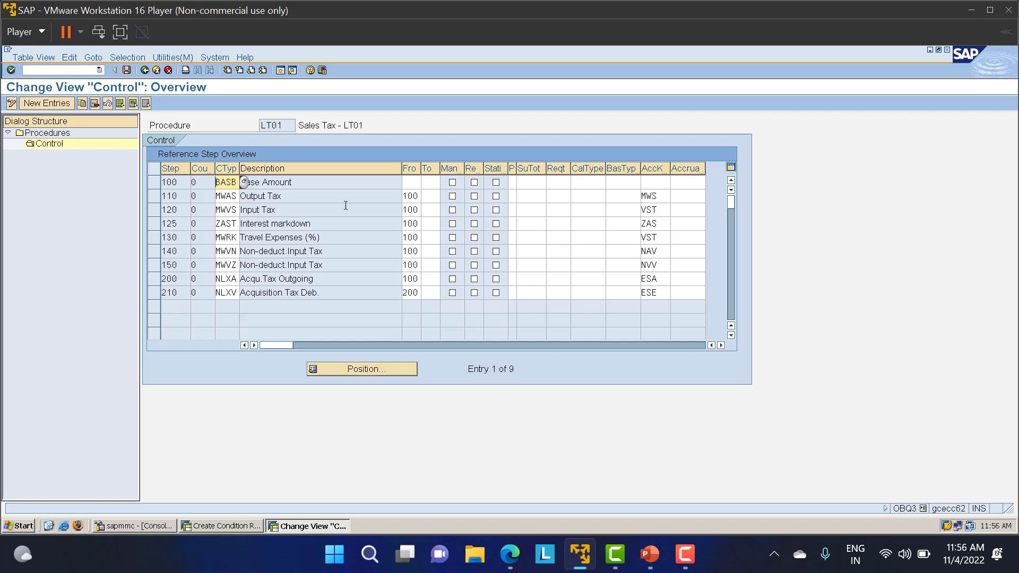
pyautogui.moveTo(333, 220)
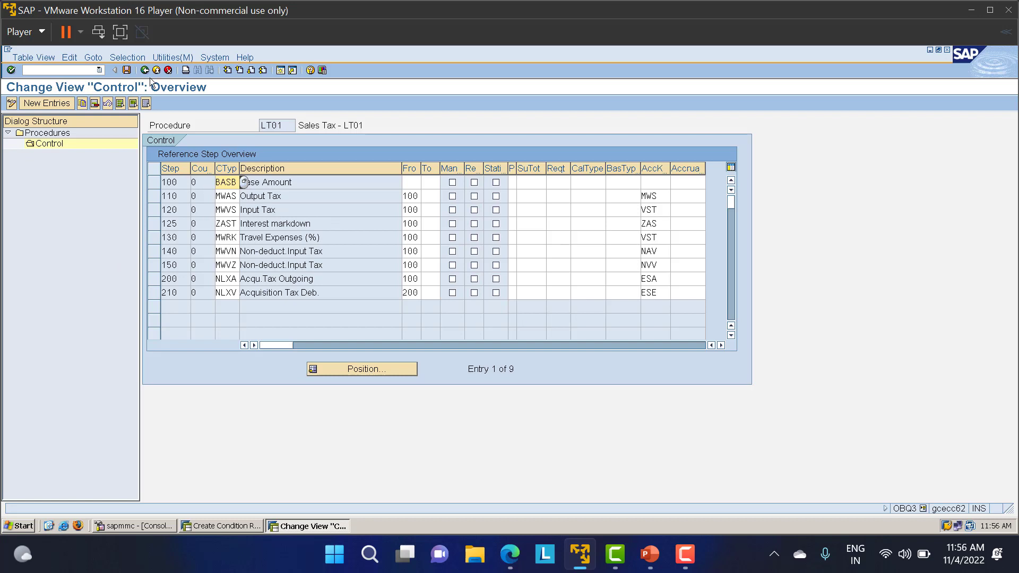
pyautogui.click(39, 133)
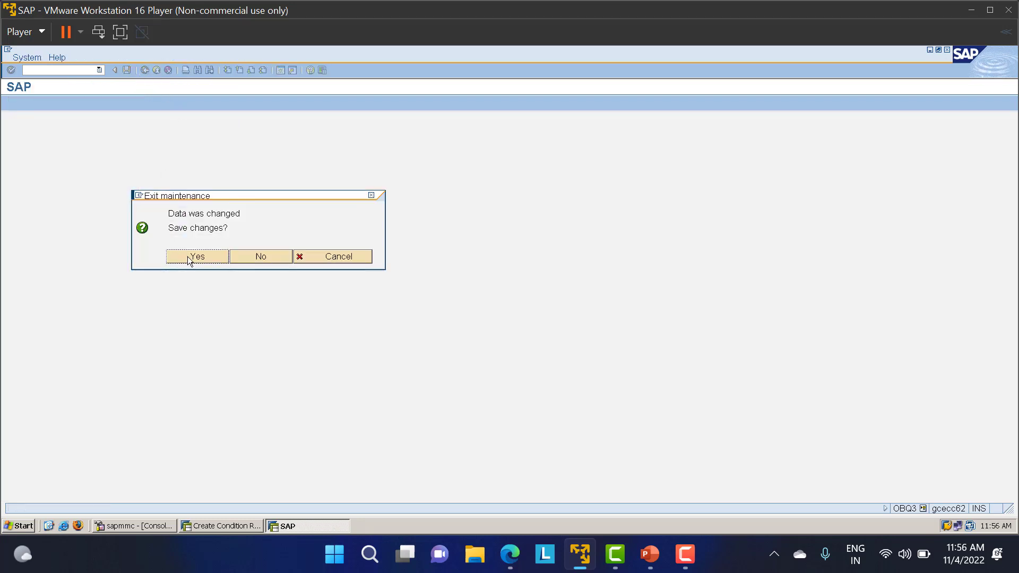
# Agree to save the LT01 changes under customizing request ECCK900063
pyautogui.click(197, 257)
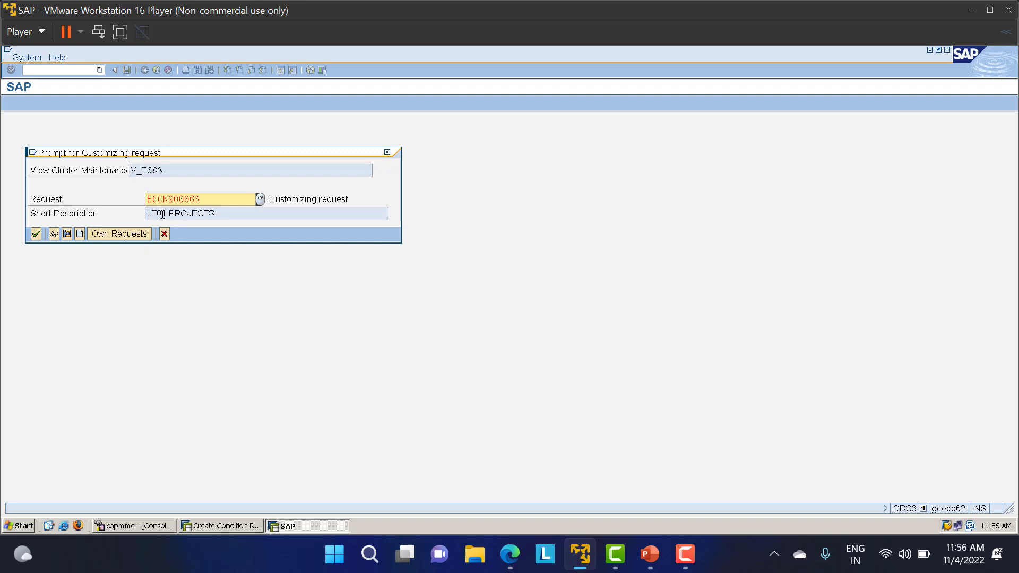
pyautogui.click(35, 234)
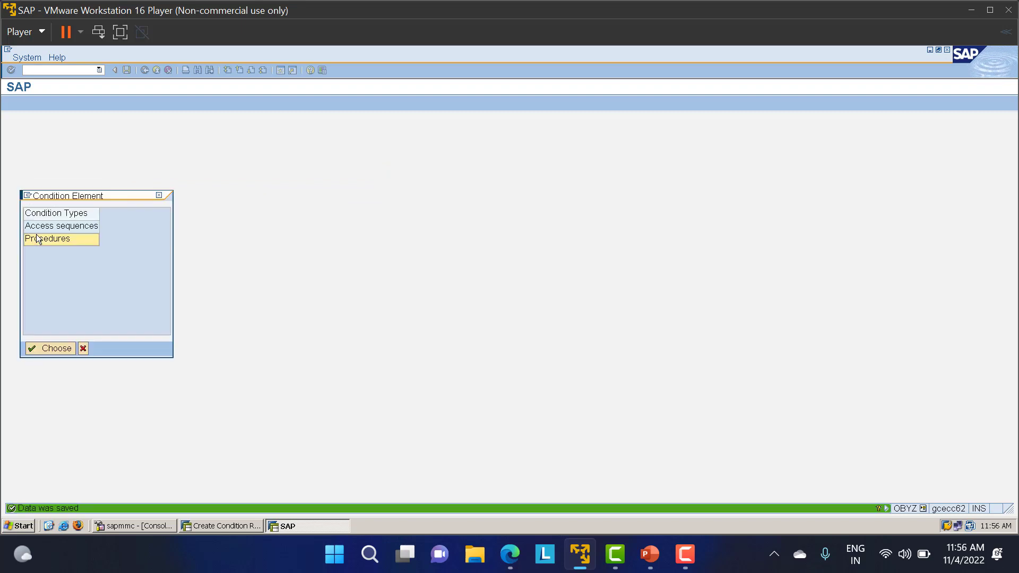
pyautogui.moveTo(52, 177)
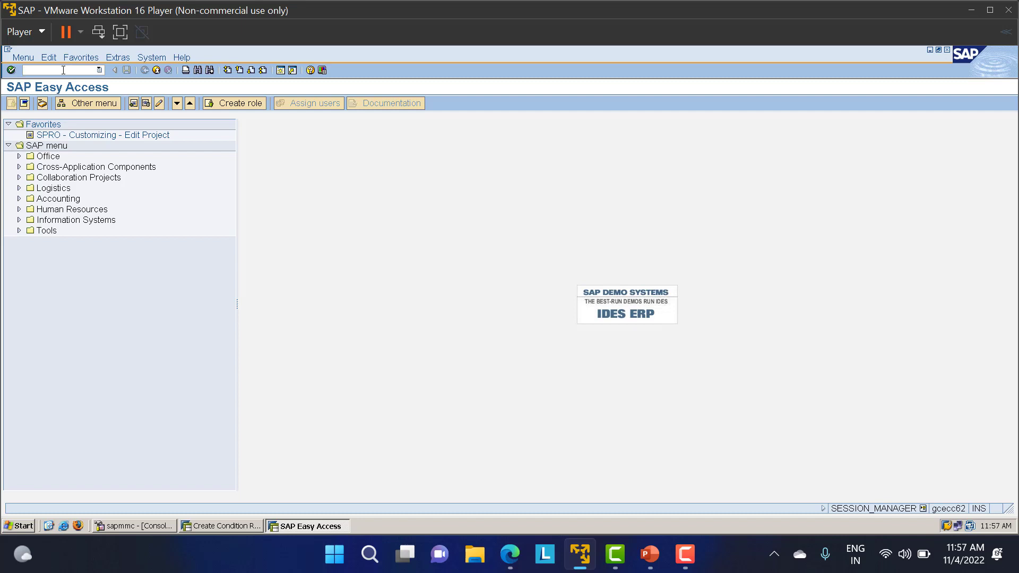
# Run OBBG to list country-procedure assignments and open the Position country prompt
pyautogui.write('OBBG')
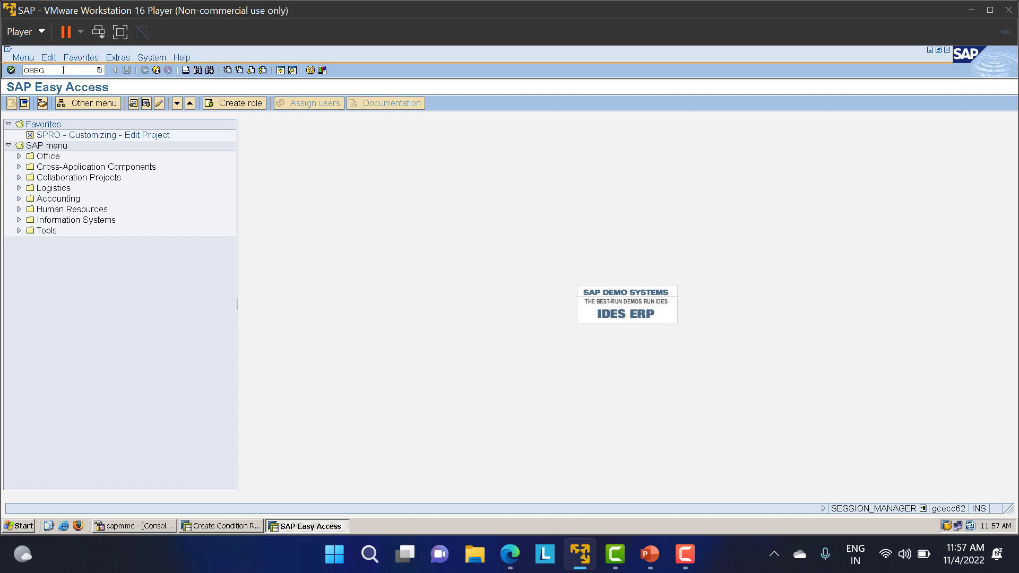
pyautogui.press('Enter')
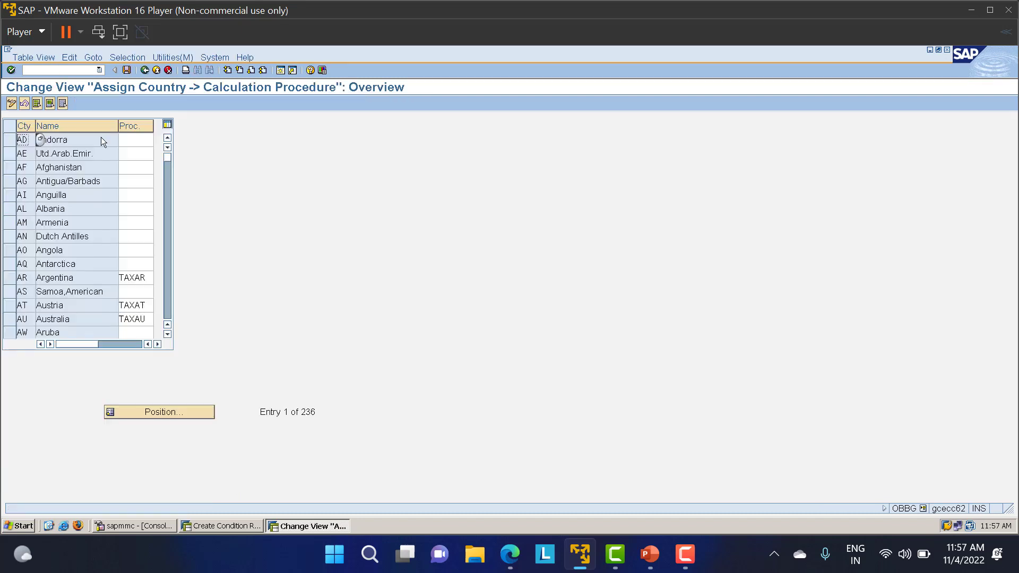
pyautogui.moveTo(31, 160)
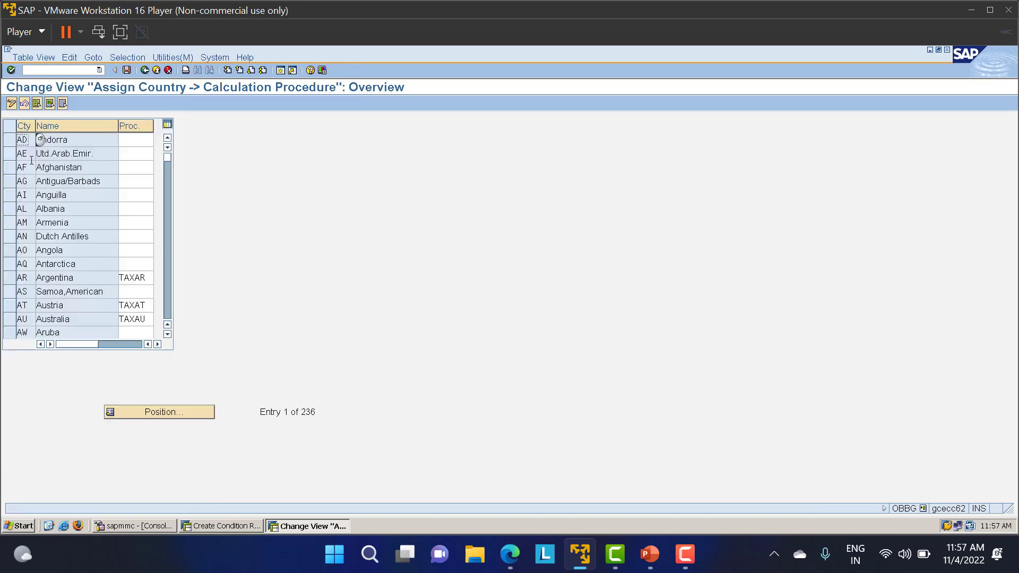
pyautogui.moveTo(103, 124)
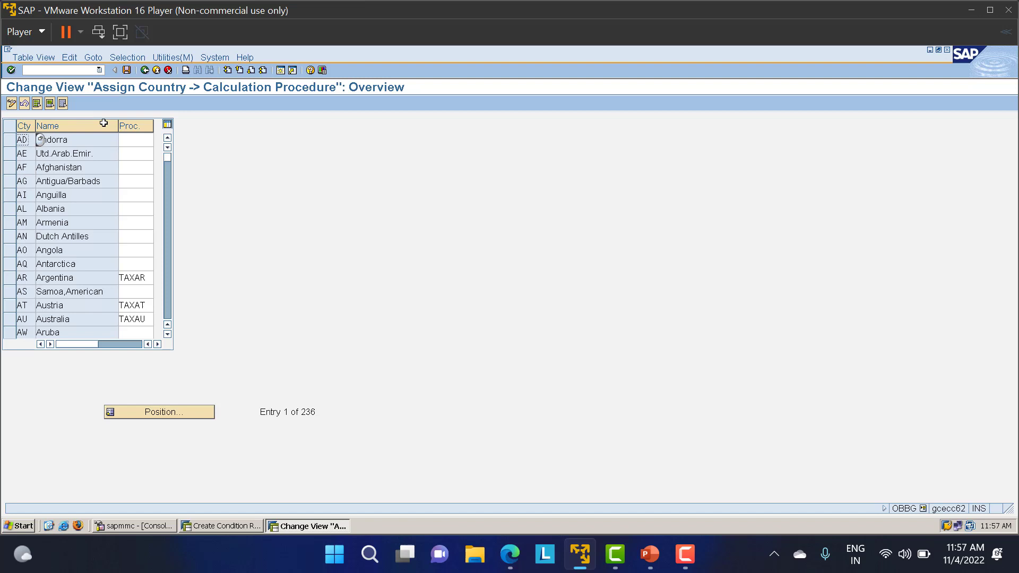
pyautogui.moveTo(130, 160)
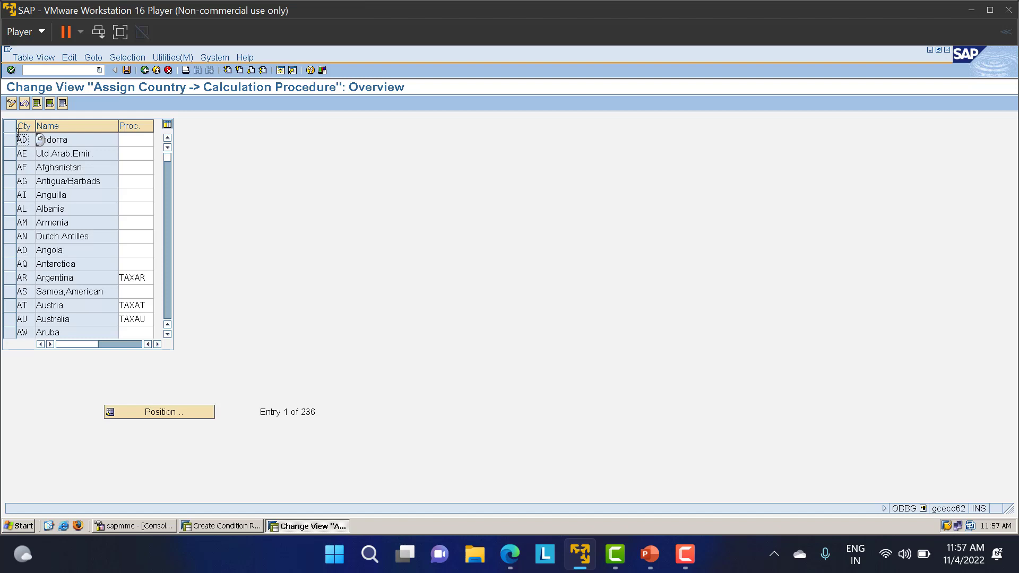
pyautogui.click(159, 411)
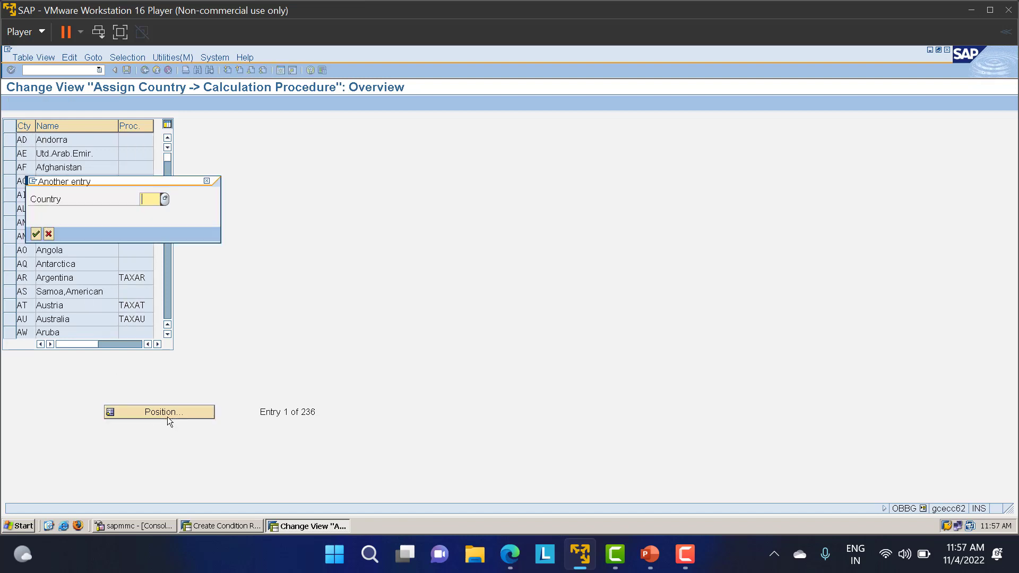
# Jump to India and change its calculation procedure to LT01
pyautogui.click(37, 233)
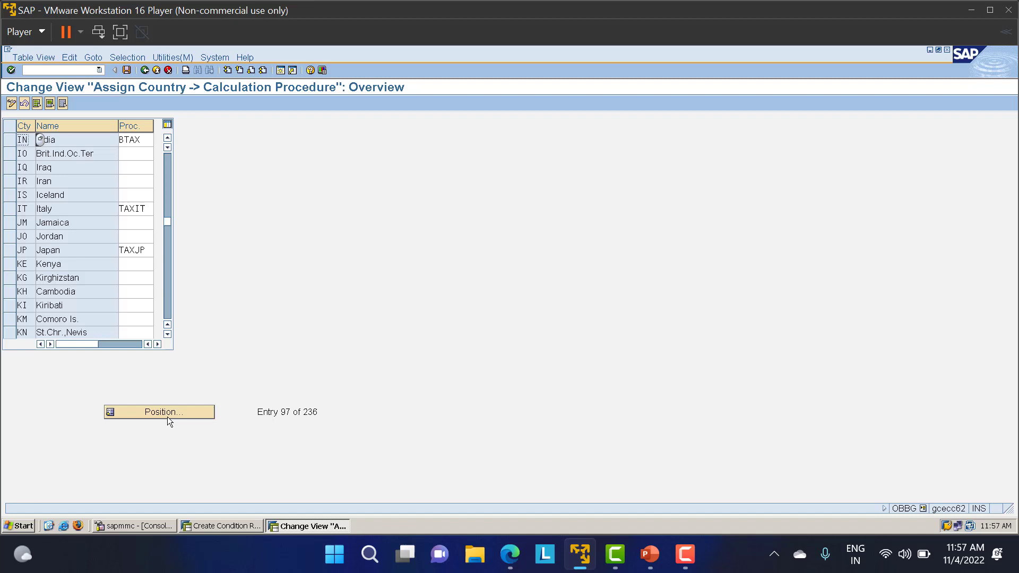
pyautogui.moveTo(114, 152)
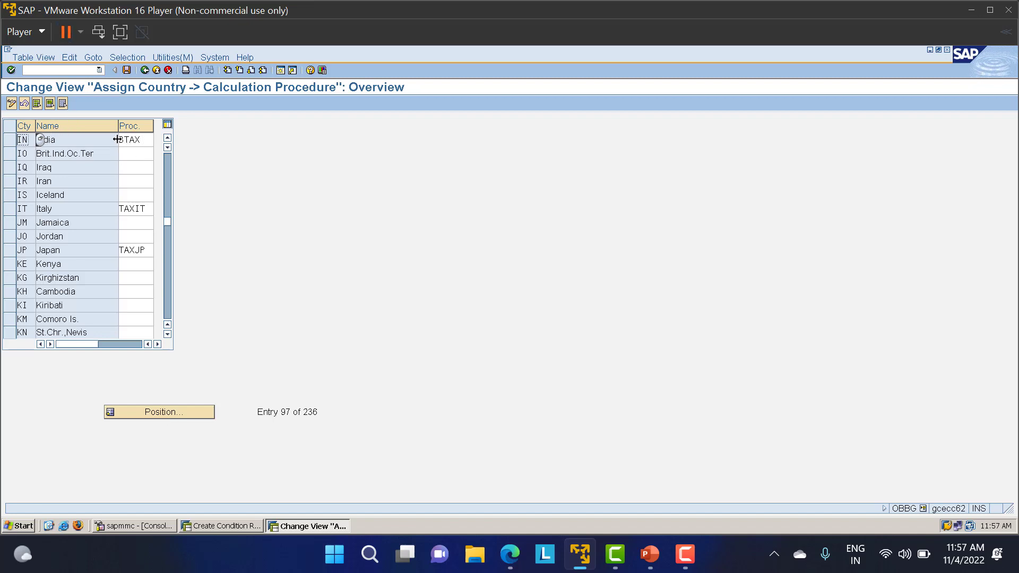
pyautogui.click(134, 139)
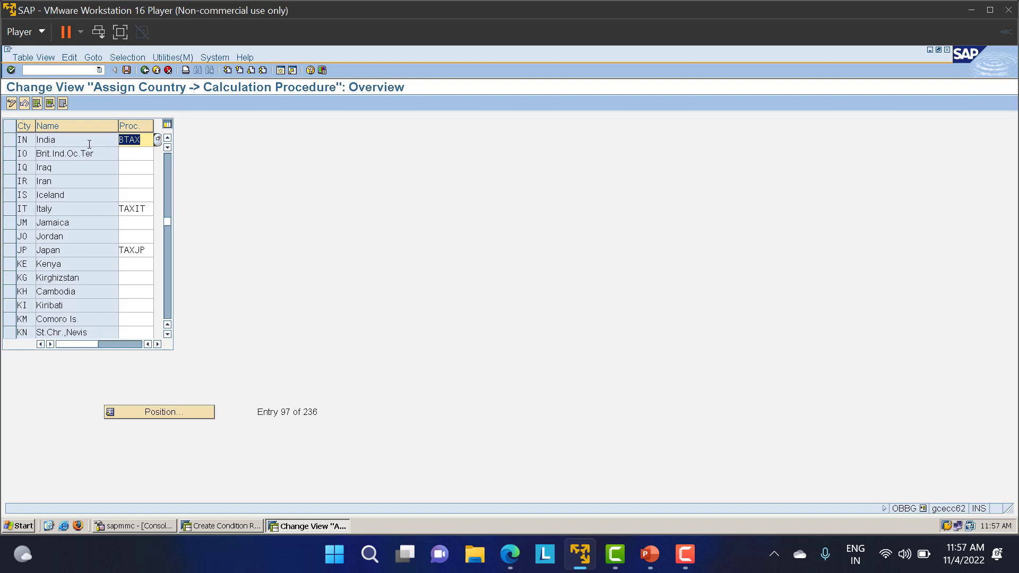
pyautogui.write('LT')
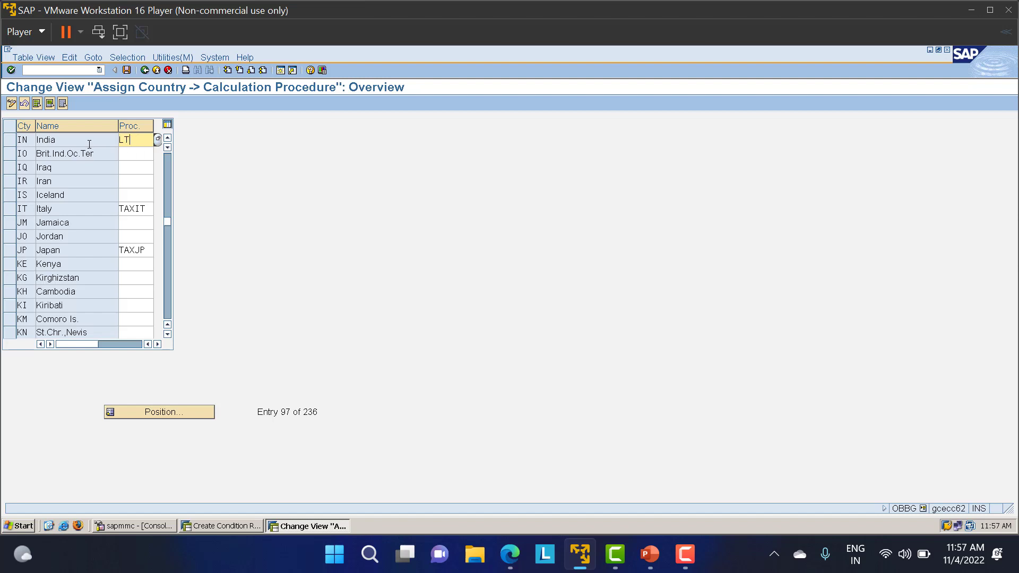
pyautogui.write('01')
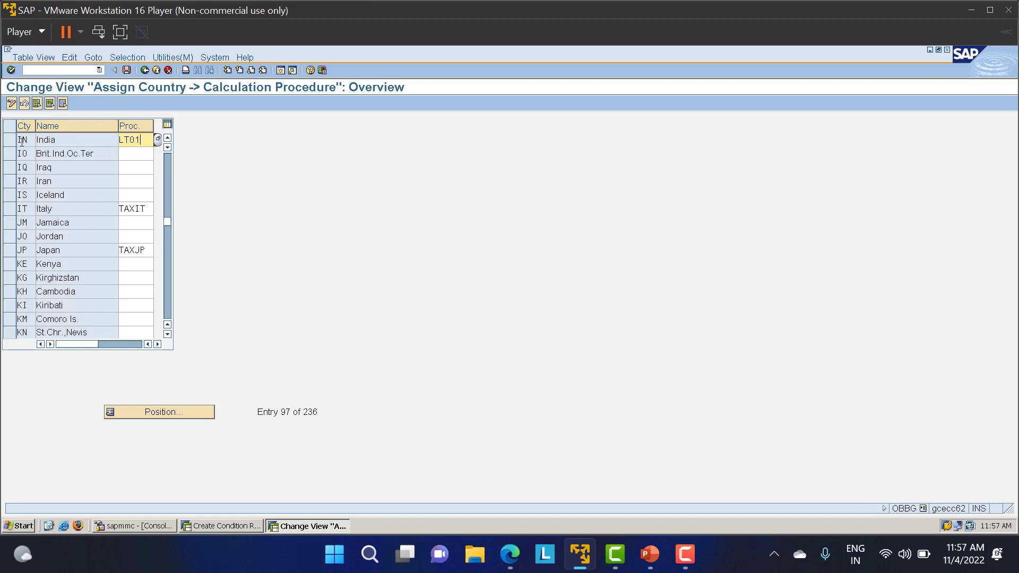
pyautogui.moveTo(107, 142)
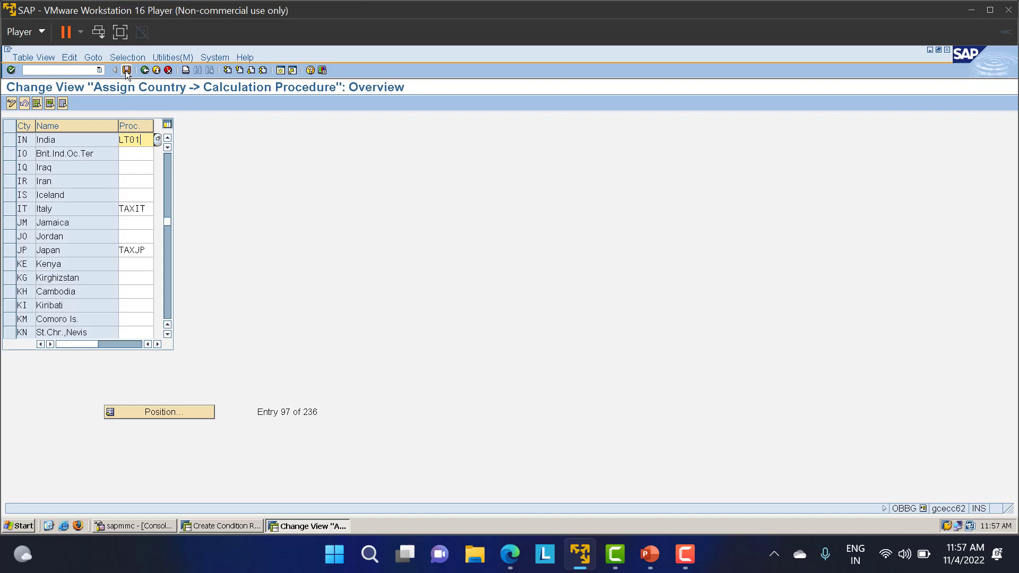
# Save India's assignment under request ECCK900063 and return to Easy Access
pyautogui.click(127, 70)
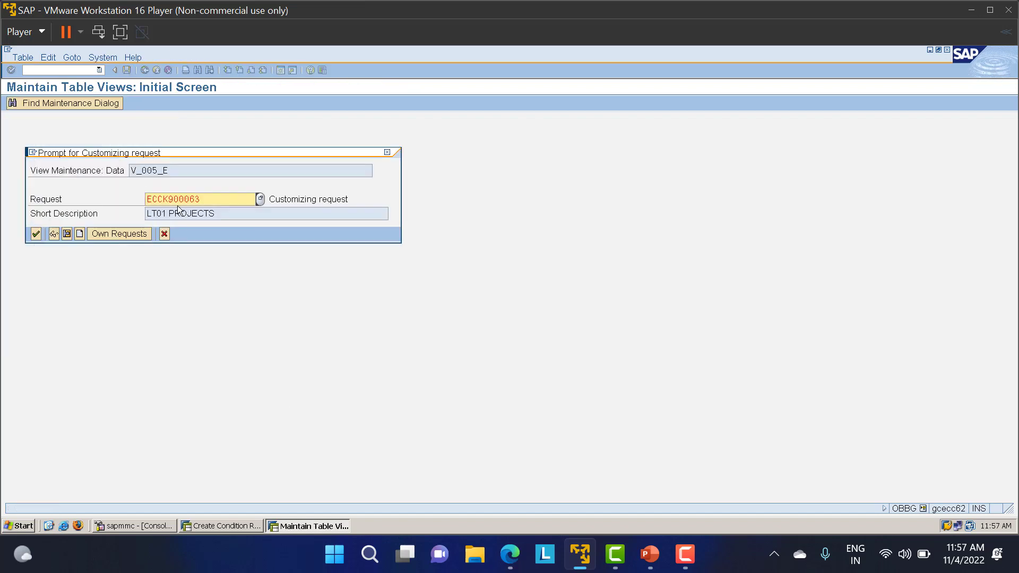
pyautogui.click(36, 234)
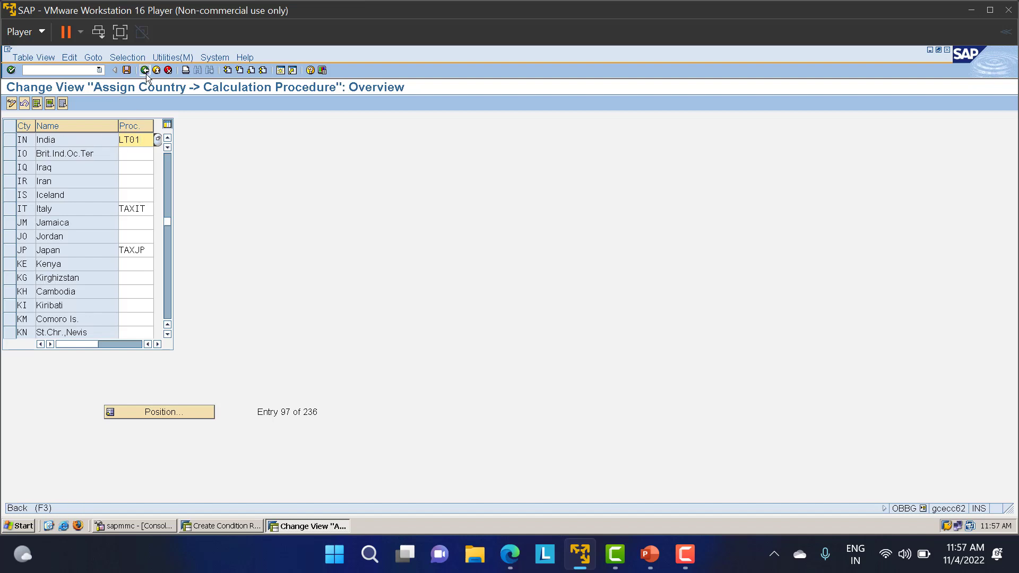
pyautogui.click(144, 70)
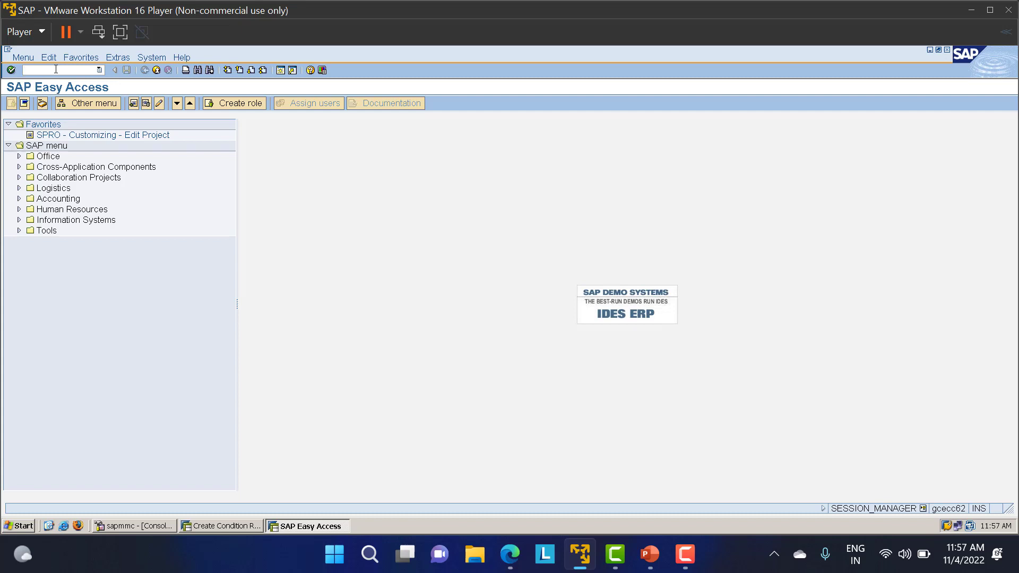
# Open FTXP for country IN and enter tax code LT in place of BT
pyautogui.write('FTXP')
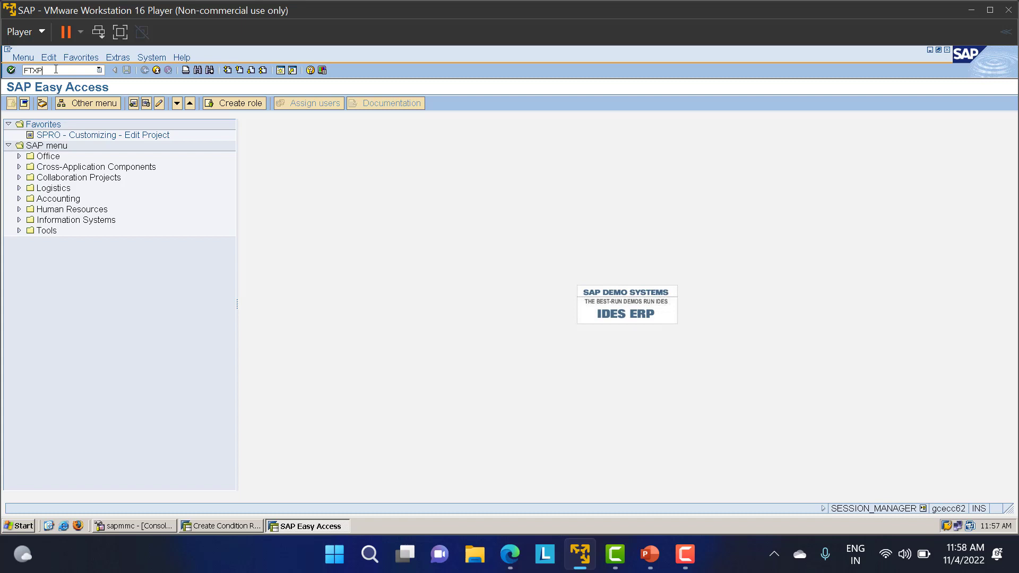
pyautogui.press('Enter')
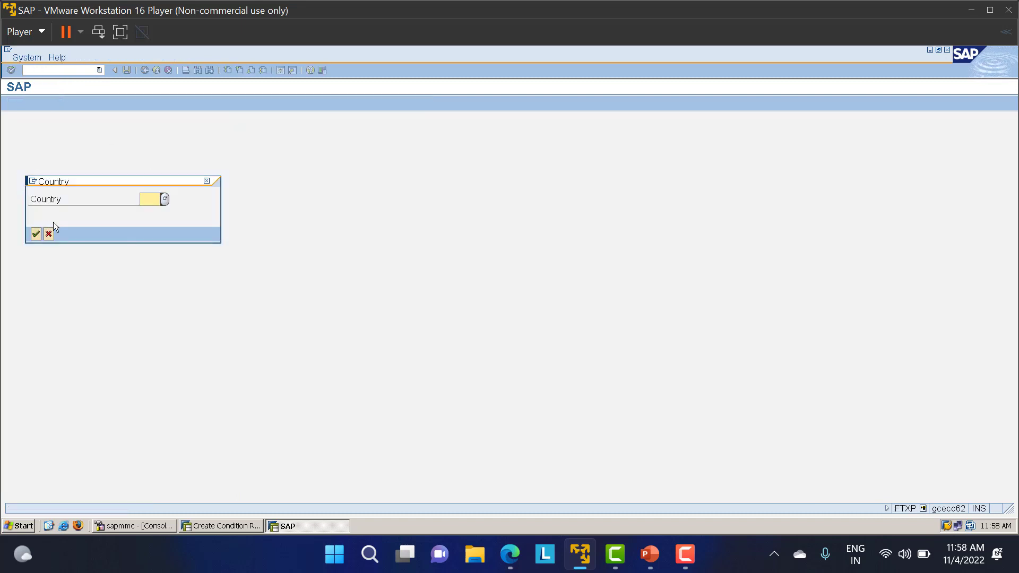
pyautogui.moveTo(148, 210)
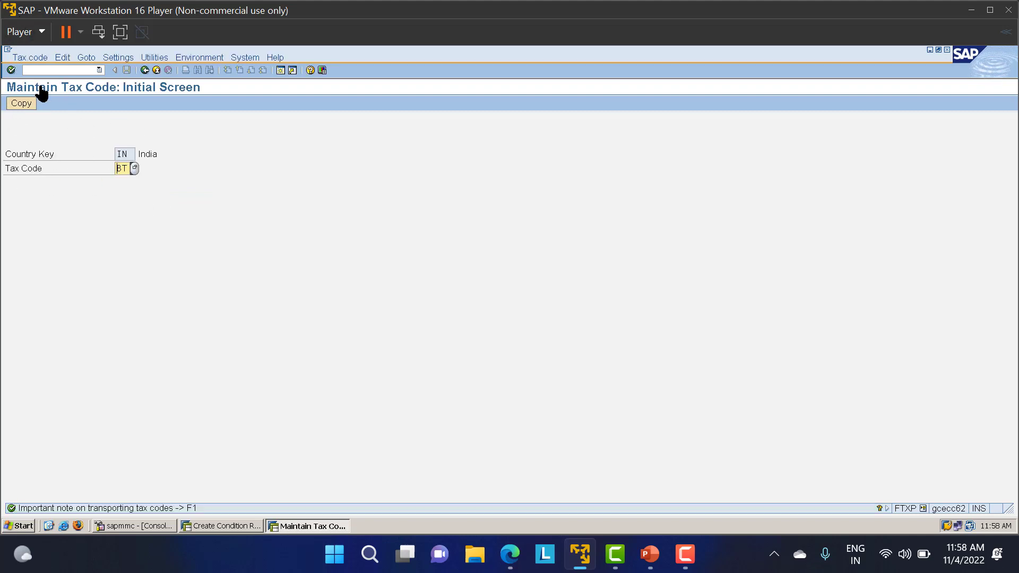
pyautogui.moveTo(154, 106)
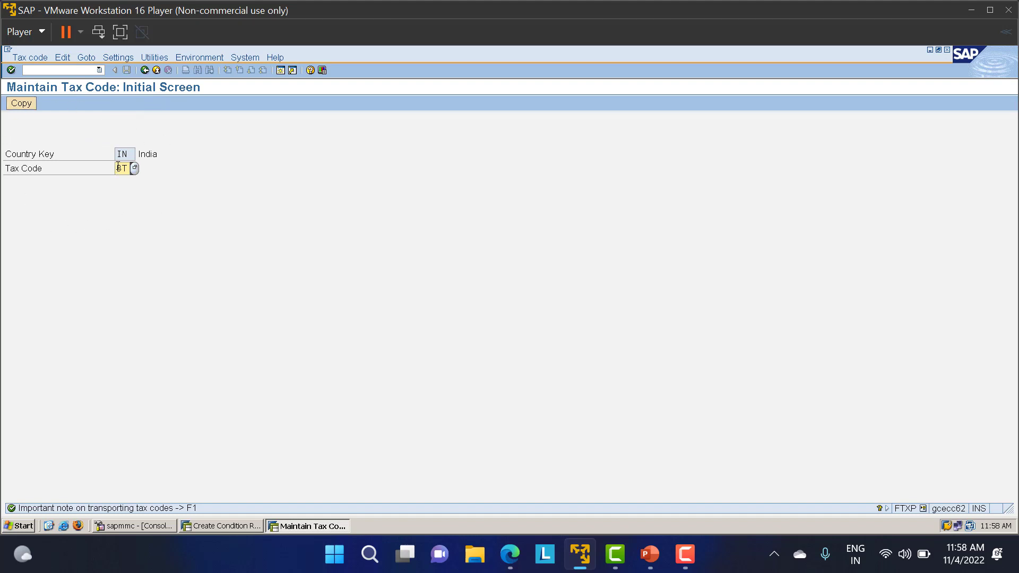
pyautogui.doubleClick(123, 168)
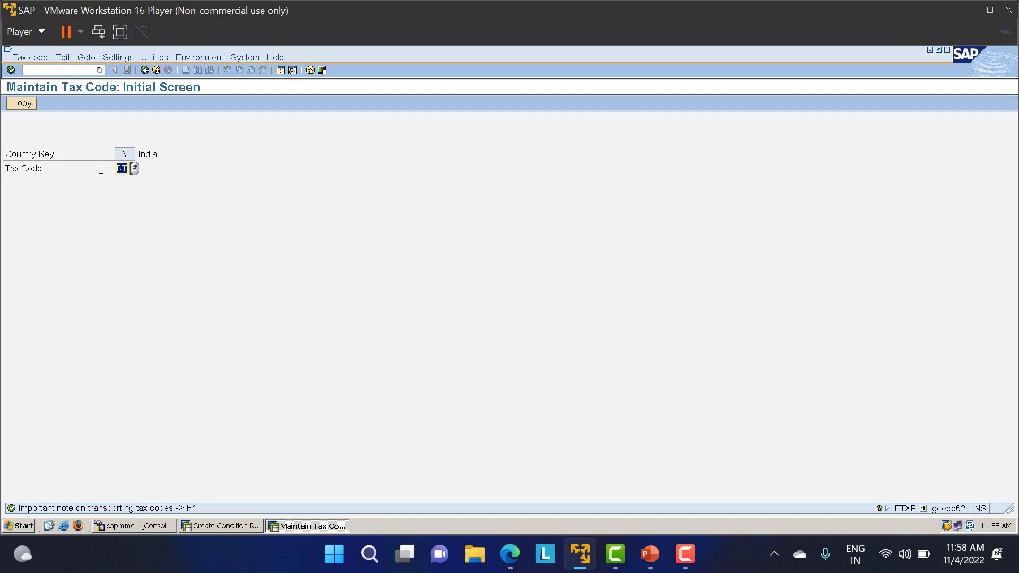
pyautogui.moveTo(83, 168)
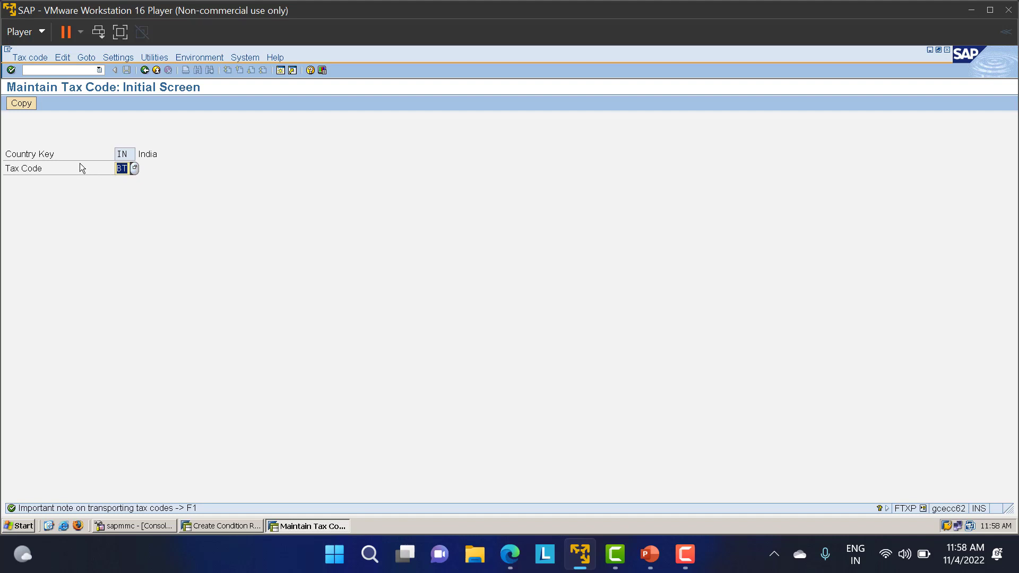
pyautogui.moveTo(141, 187)
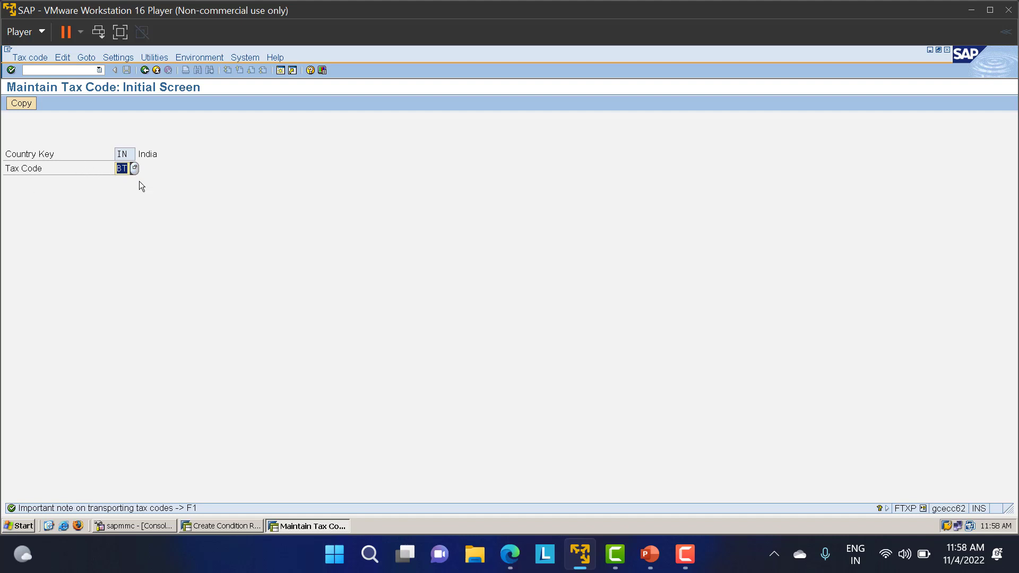
pyautogui.write('LT')
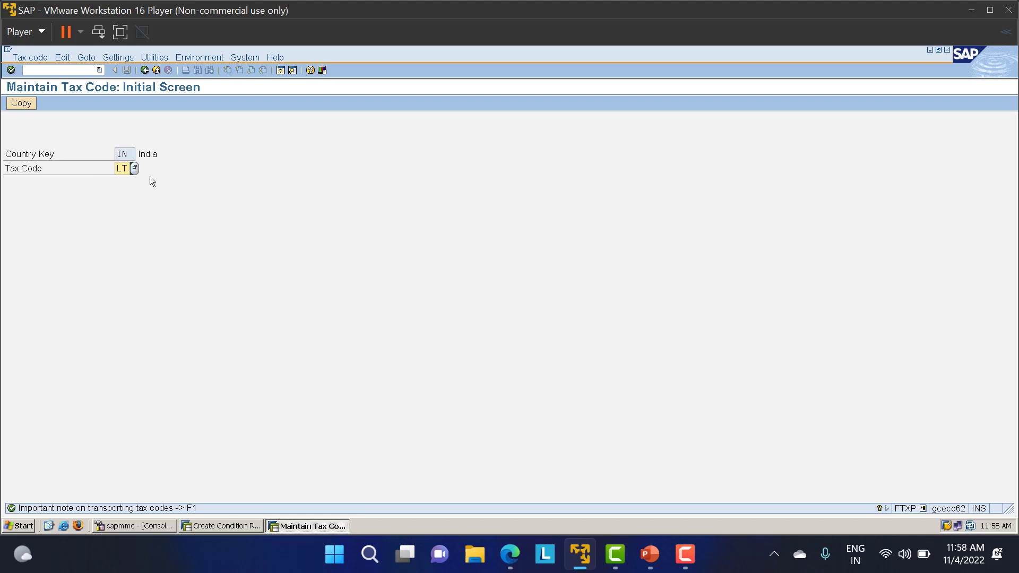
pyautogui.moveTo(142, 169)
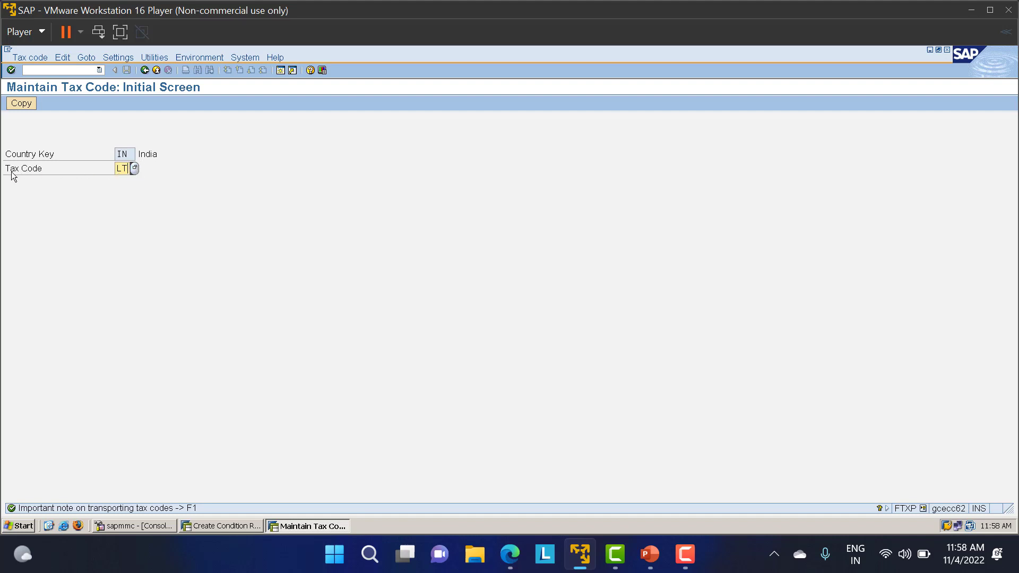
pyautogui.moveTo(112, 199)
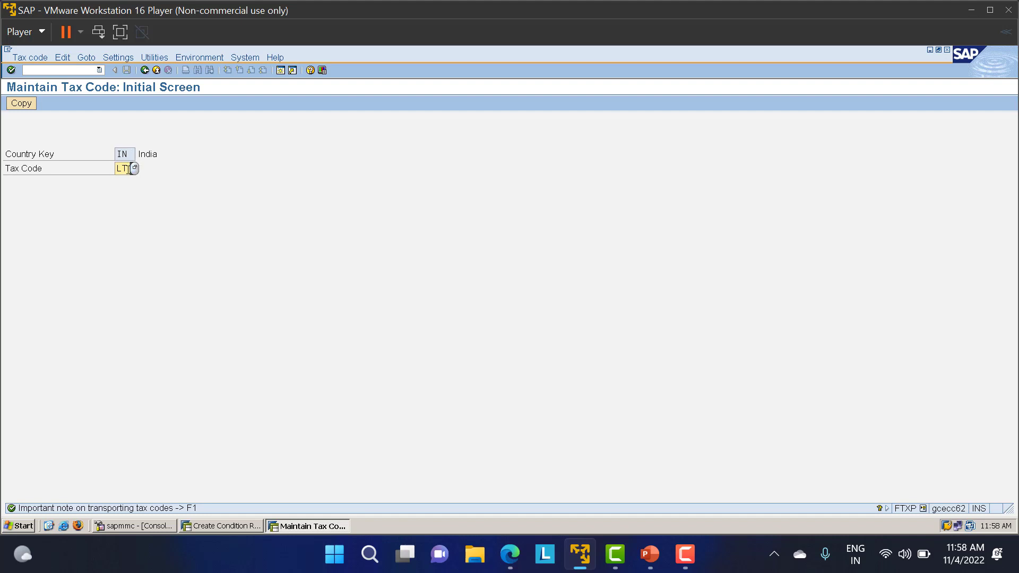
pyautogui.moveTo(21, 104)
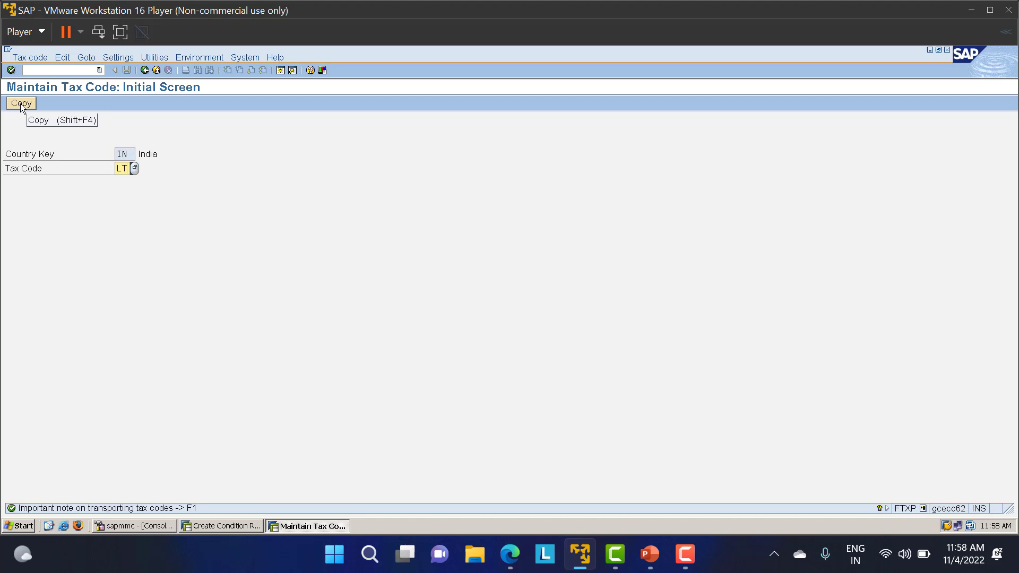
pyautogui.moveTo(85, 166)
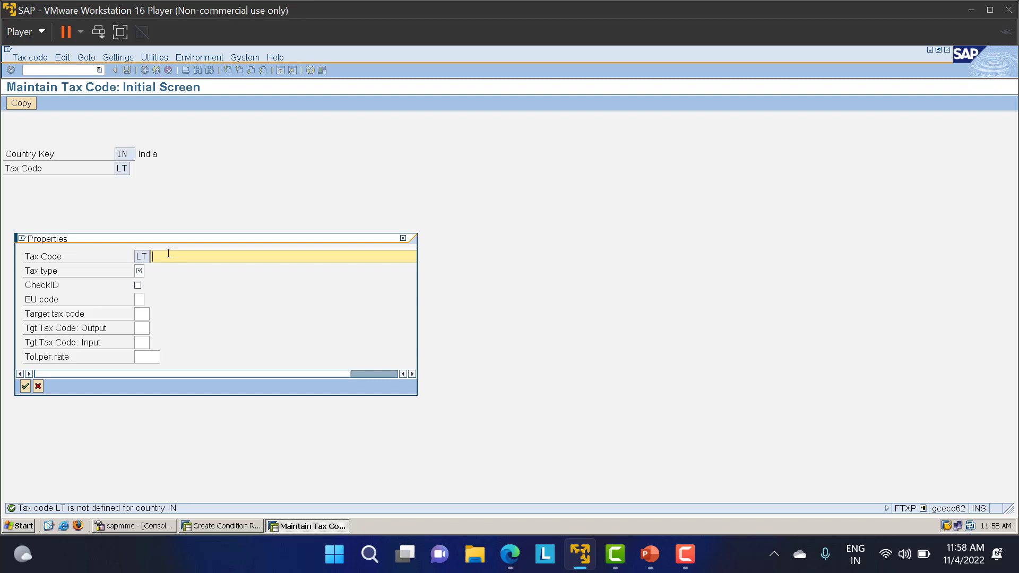
# Describe tax code LT as 'LT01 TAX CODE' with tax type V and confirm
pyautogui.write('L')
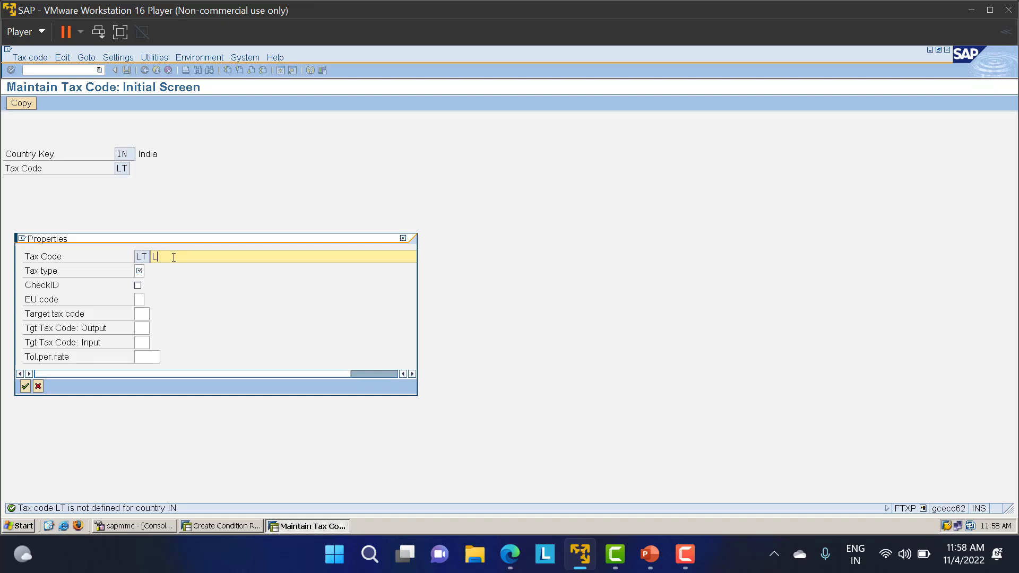
pyautogui.write('LT01 TAX')
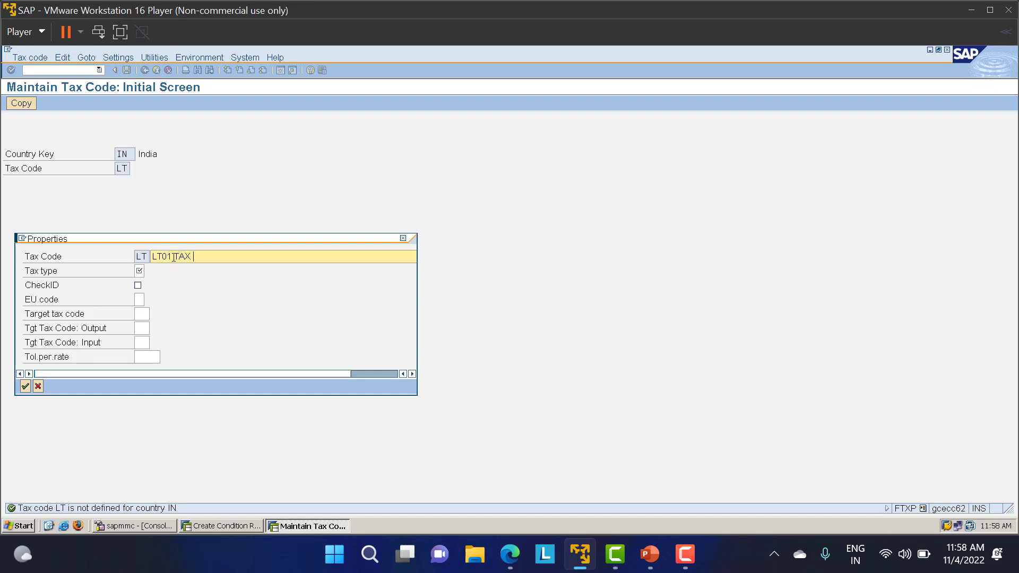
pyautogui.write('CODE')
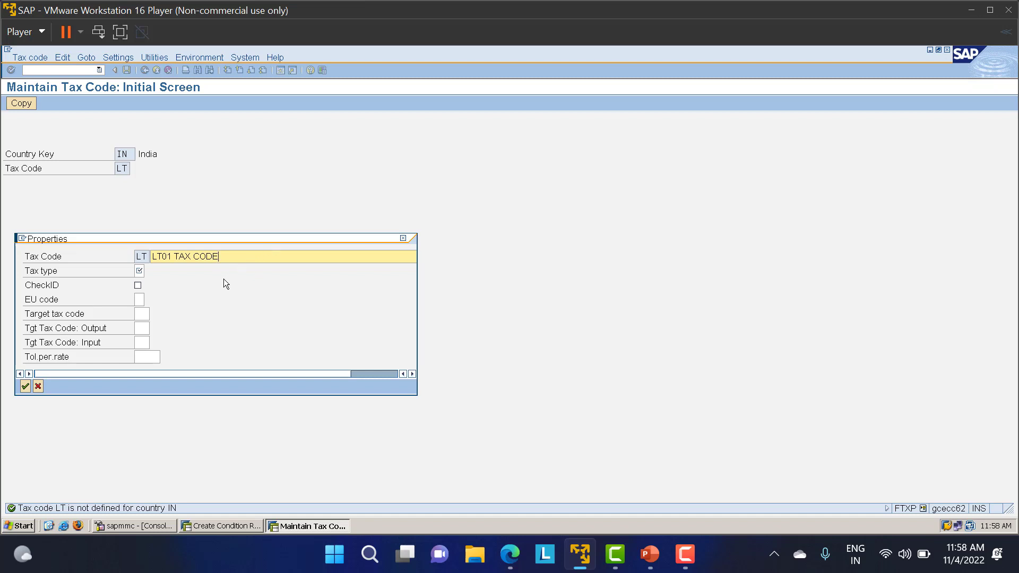
pyautogui.moveTo(134, 278)
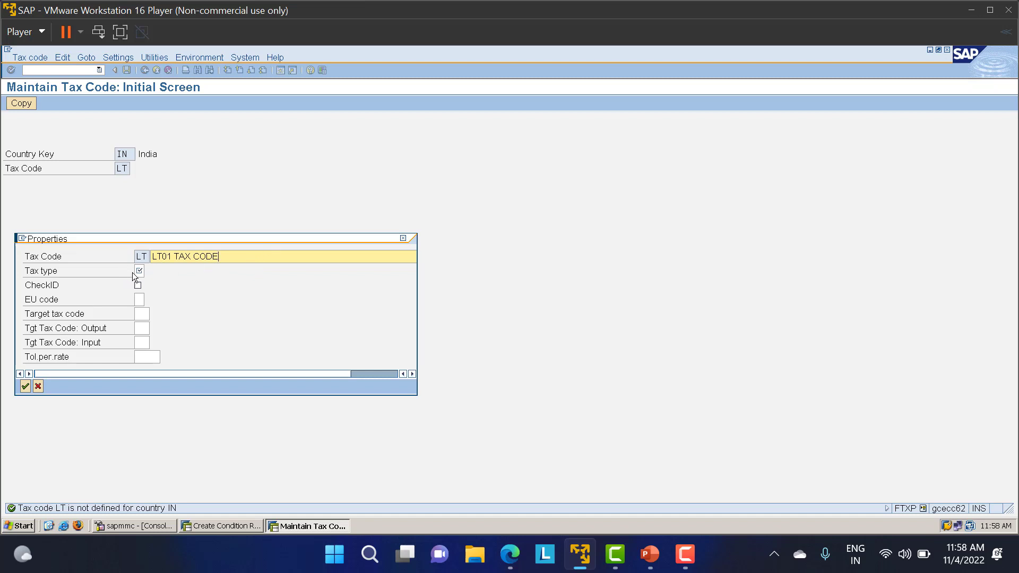
pyautogui.click(137, 271)
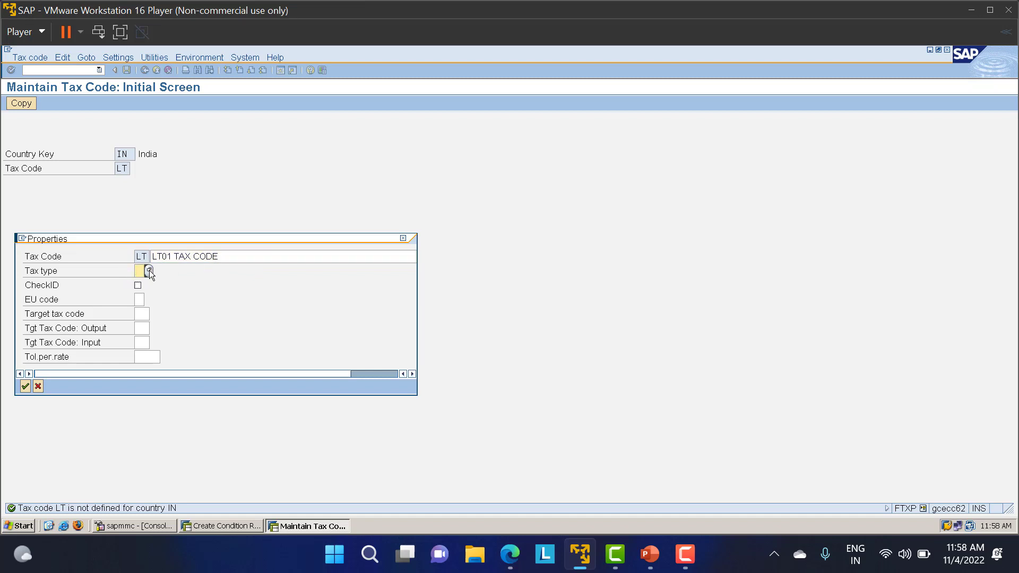
pyautogui.click(149, 272)
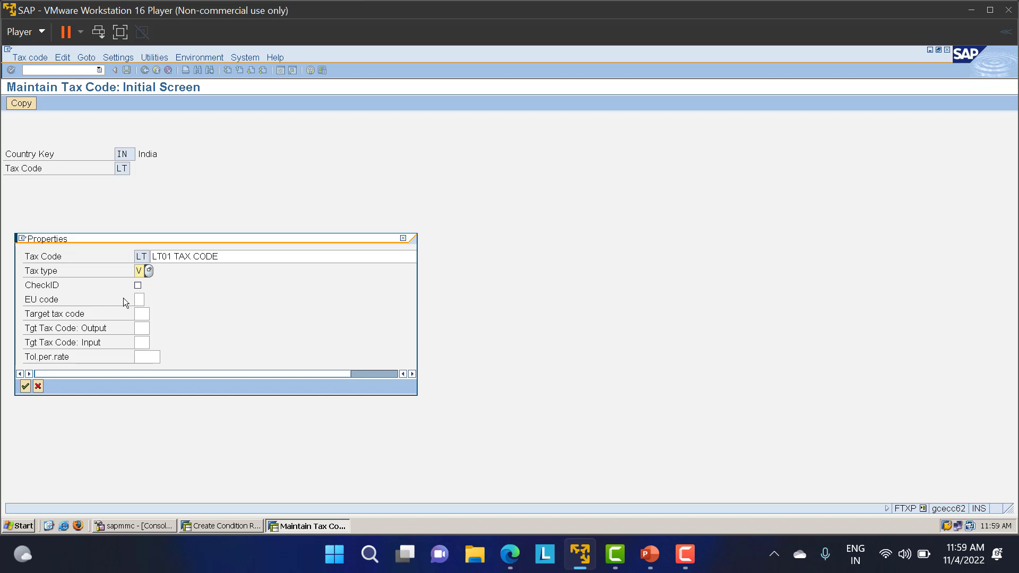
pyautogui.moveTo(107, 373)
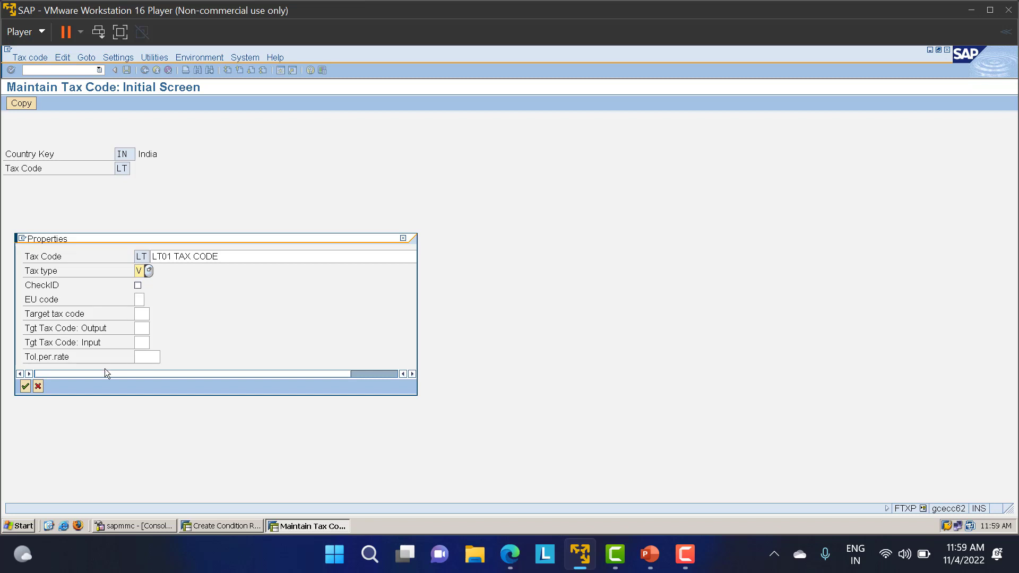
pyautogui.click(24, 386)
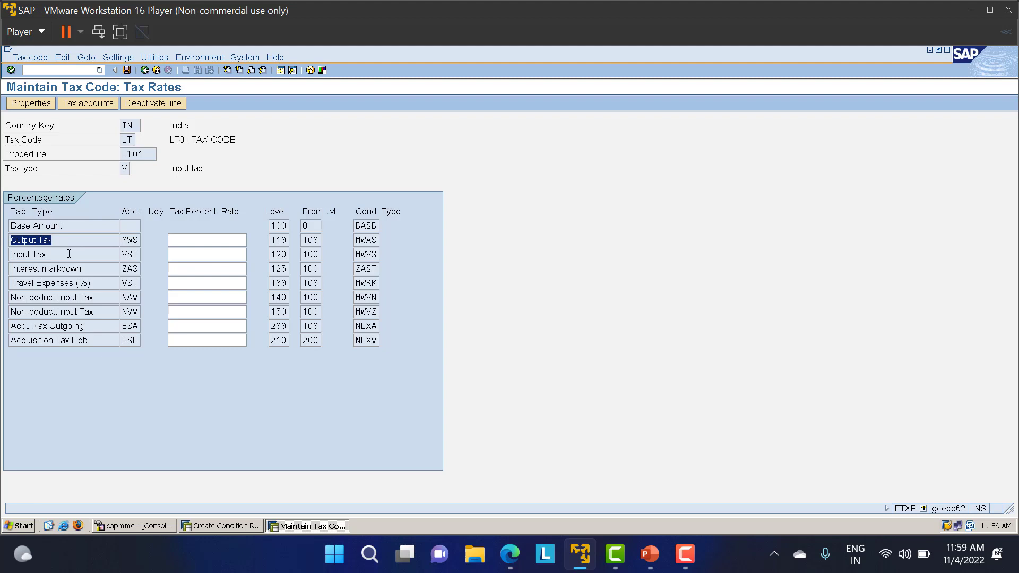
# Enter 0% for both Output Tax and Input Tax on tax code LT and save it
pyautogui.click(29, 255)
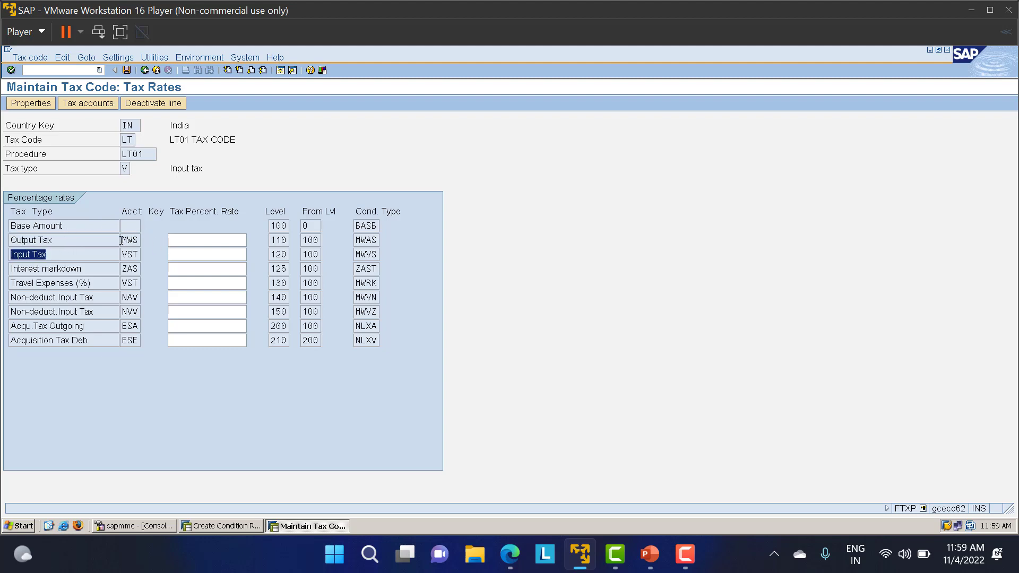
pyautogui.click(130, 254)
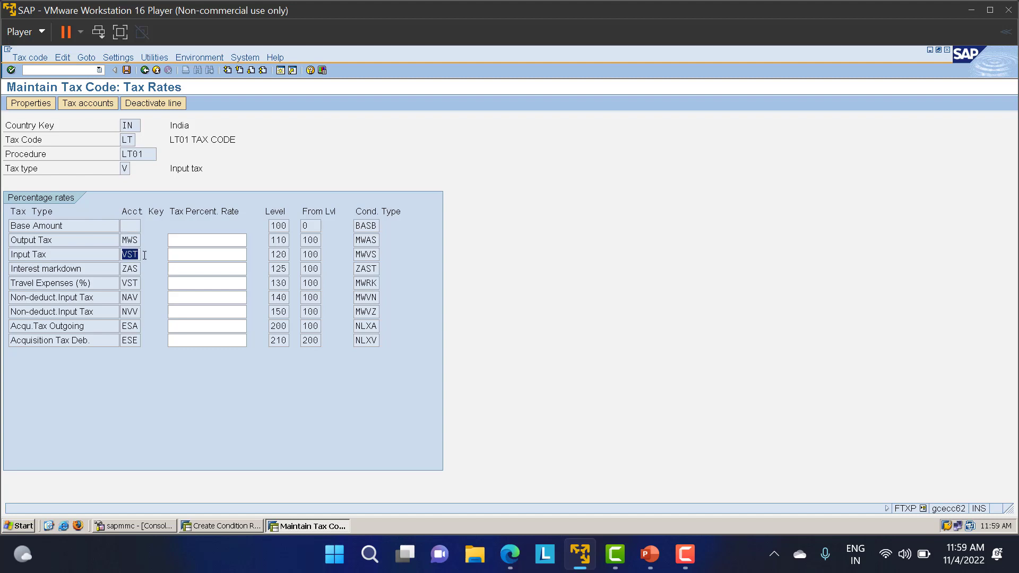
pyautogui.moveTo(143, 218)
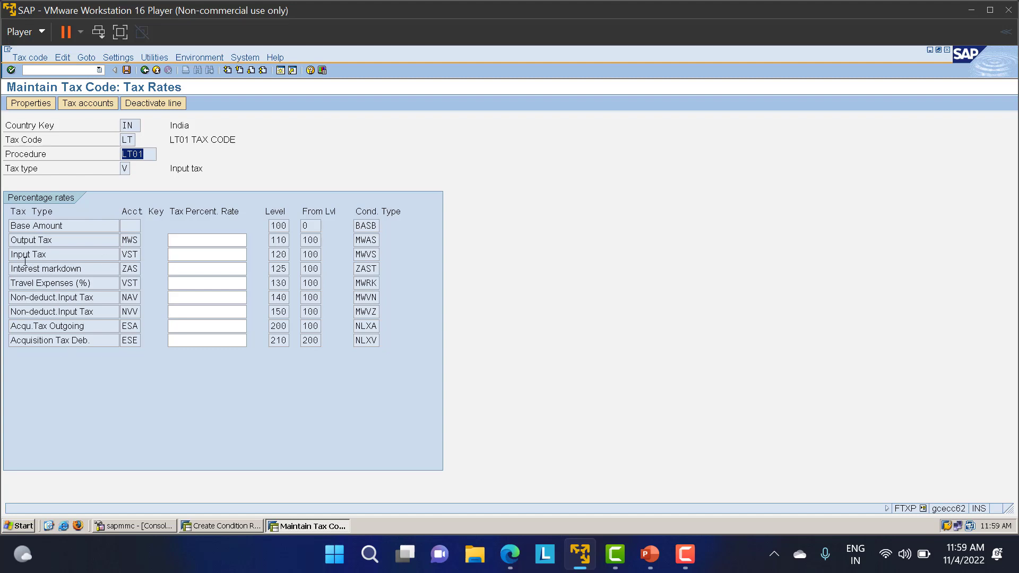
pyautogui.moveTo(104, 258)
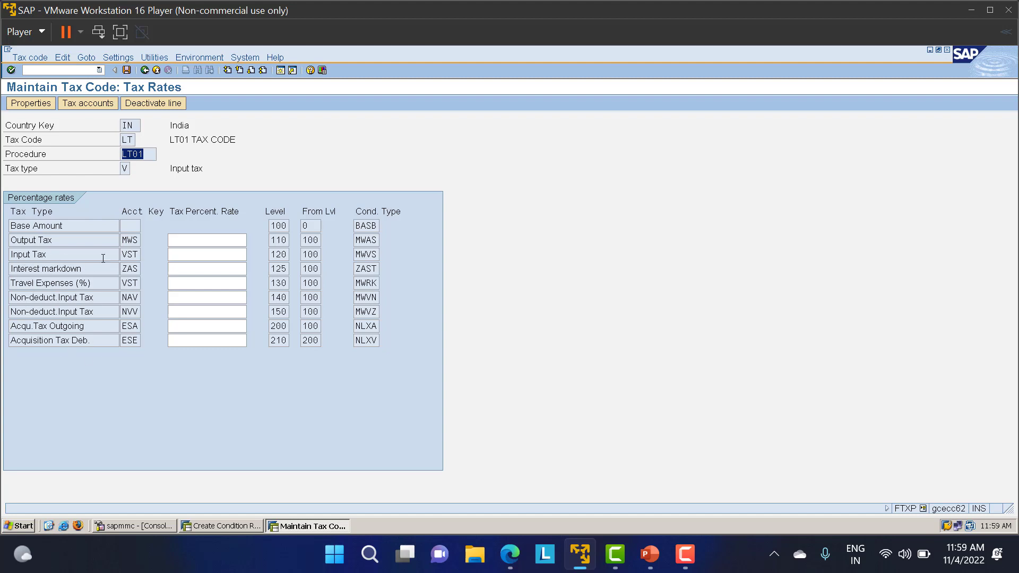
pyautogui.click(129, 240)
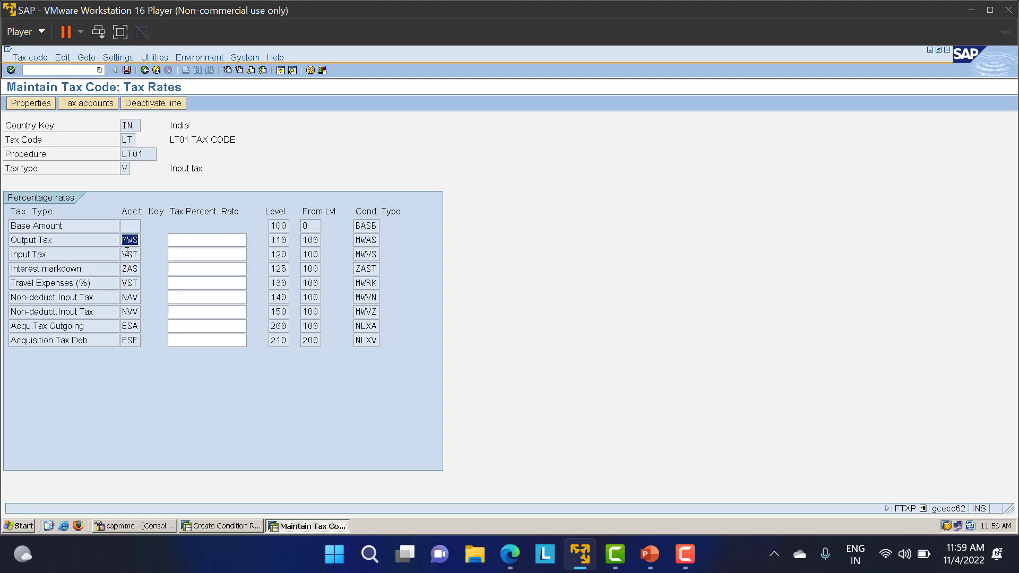
pyautogui.click(206, 240)
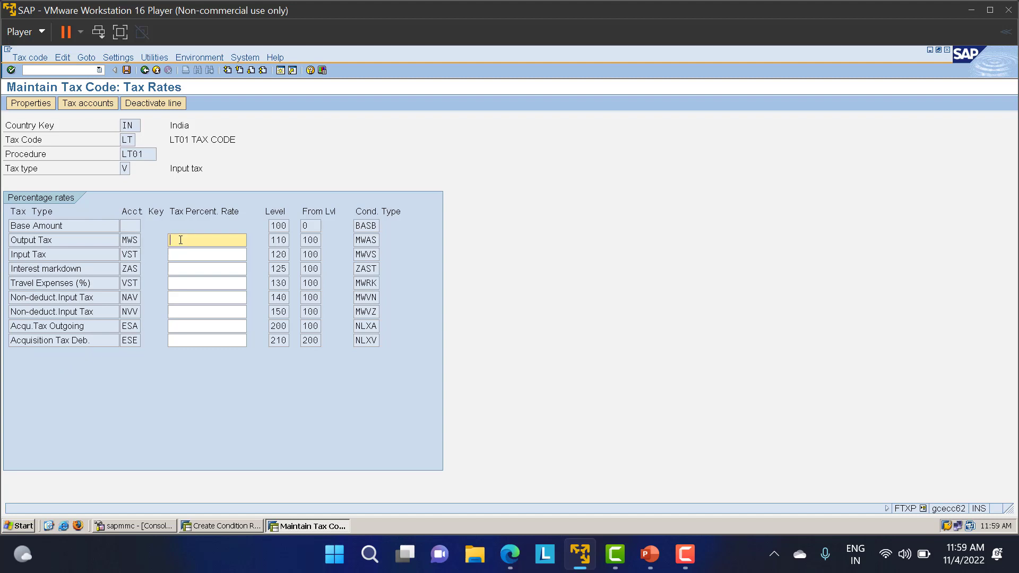
pyautogui.write('0')
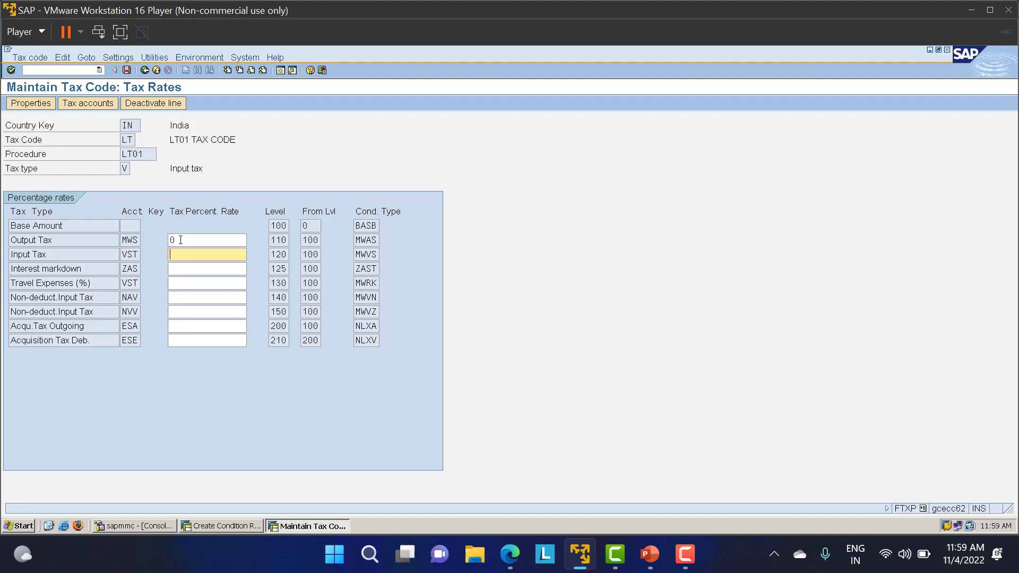
pyautogui.write('0')
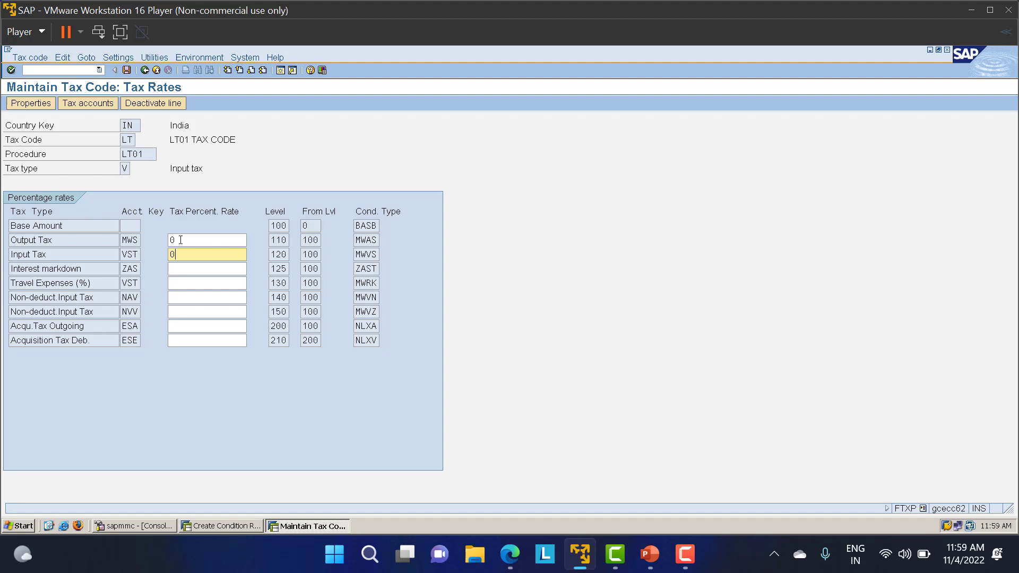
pyautogui.press('Enter')
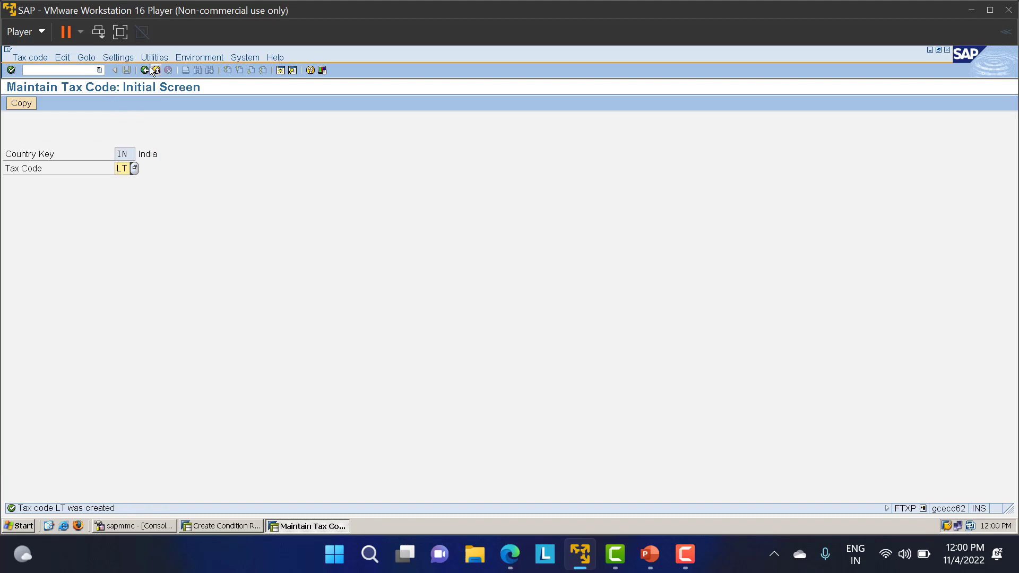
# Return to the main menu, run OBCL, and begin positioning on company code LT01
pyautogui.click(146, 70)
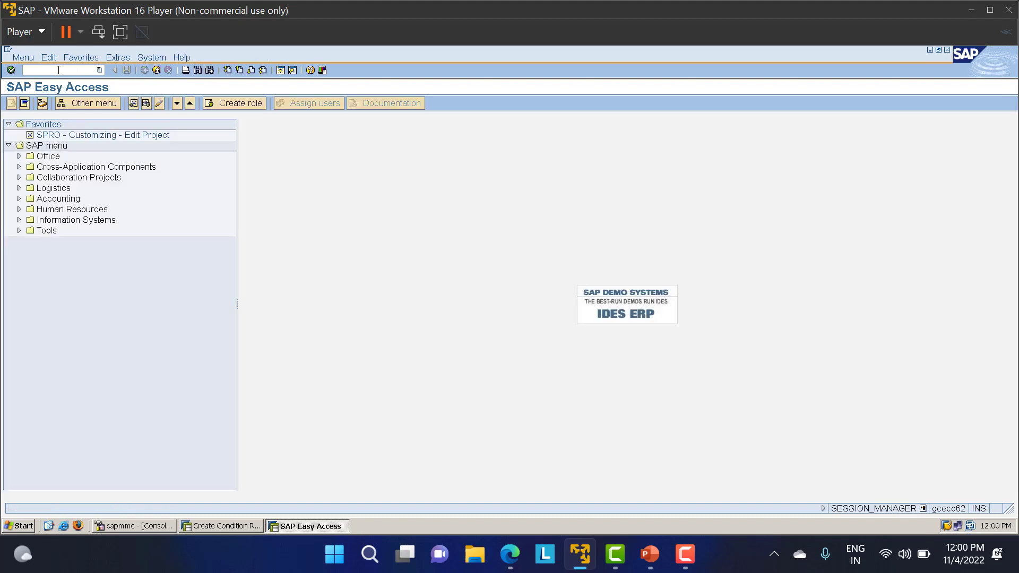
pyautogui.write('OB')
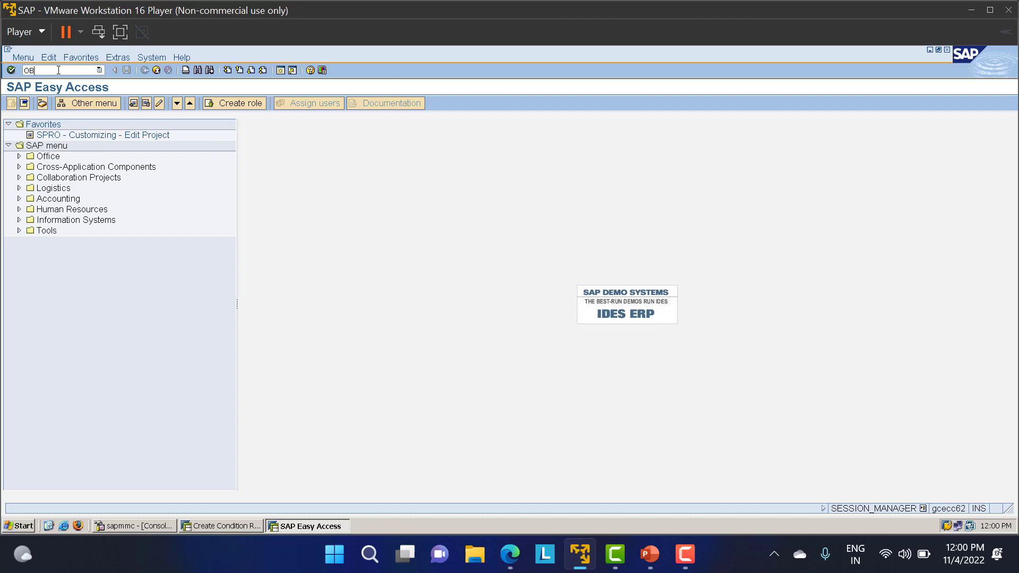
pyautogui.press('Enter')
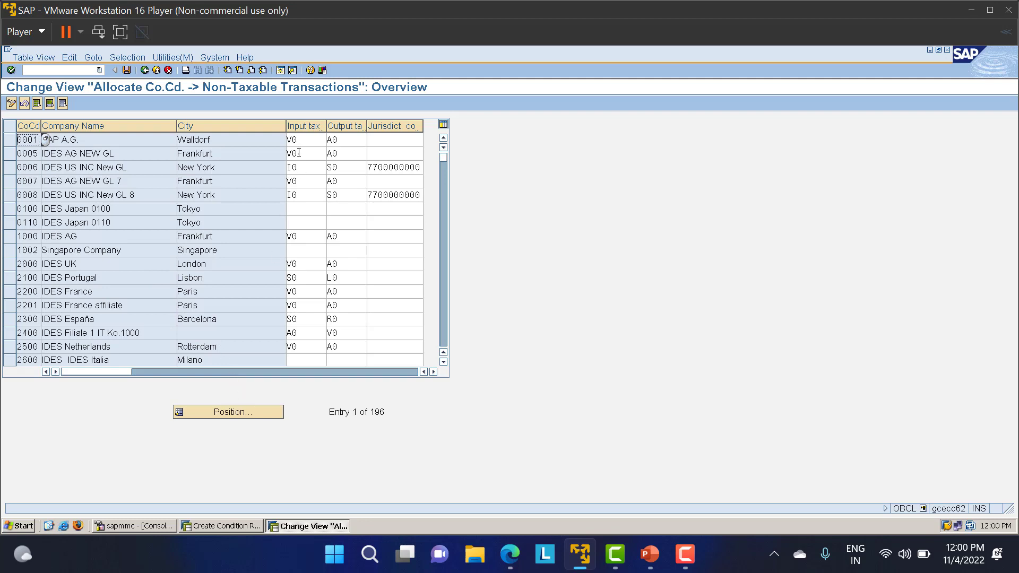
pyautogui.moveTo(245, 429)
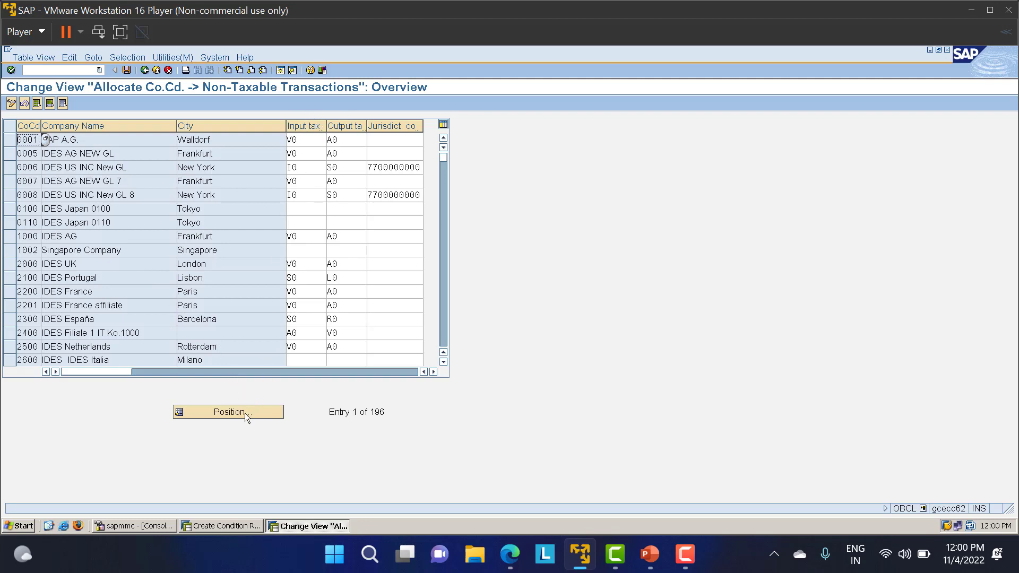
pyautogui.click(228, 412)
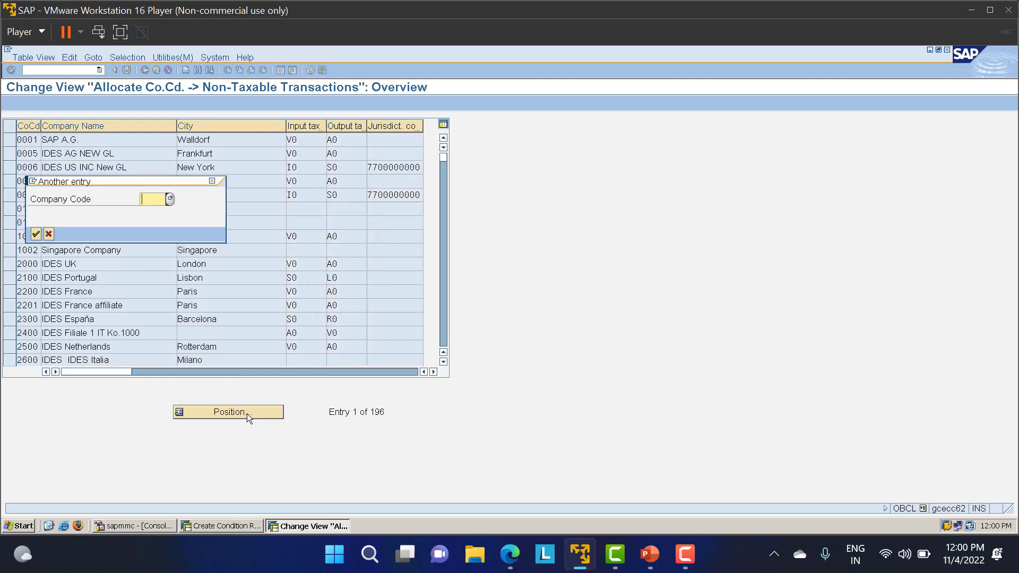
pyautogui.click(36, 233)
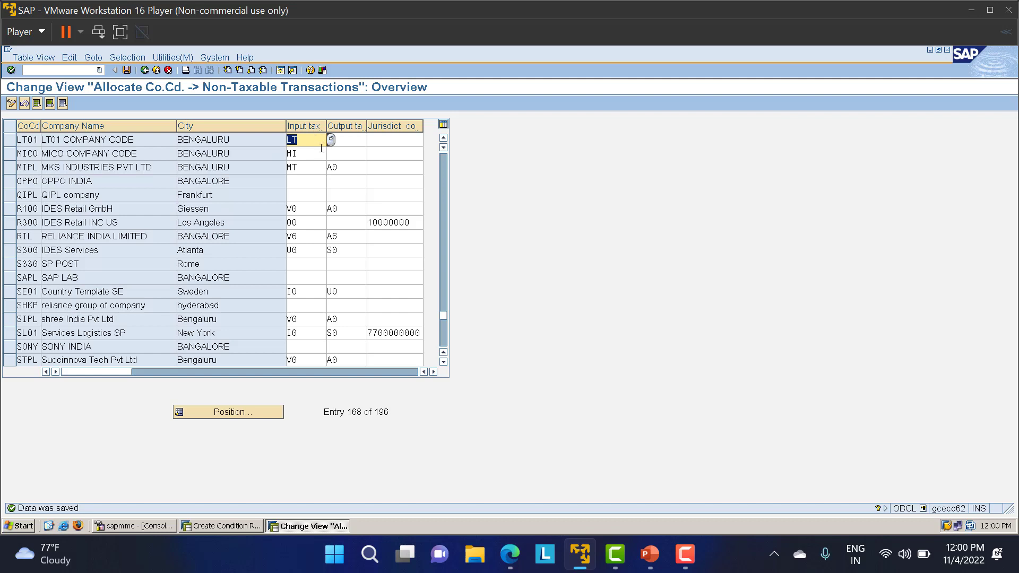
pyautogui.moveTo(512, 53)
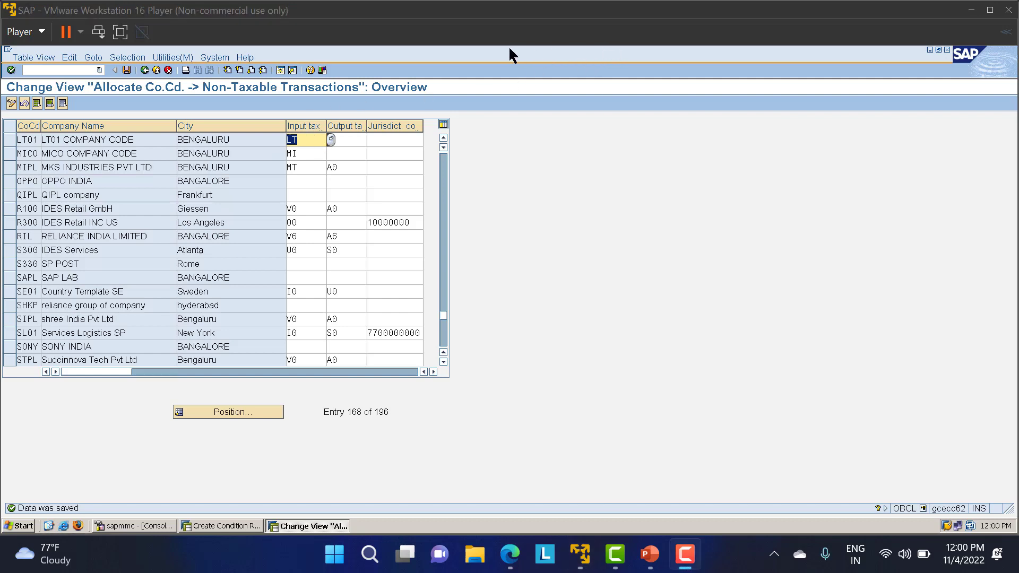
pyautogui.moveTo(183, 153)
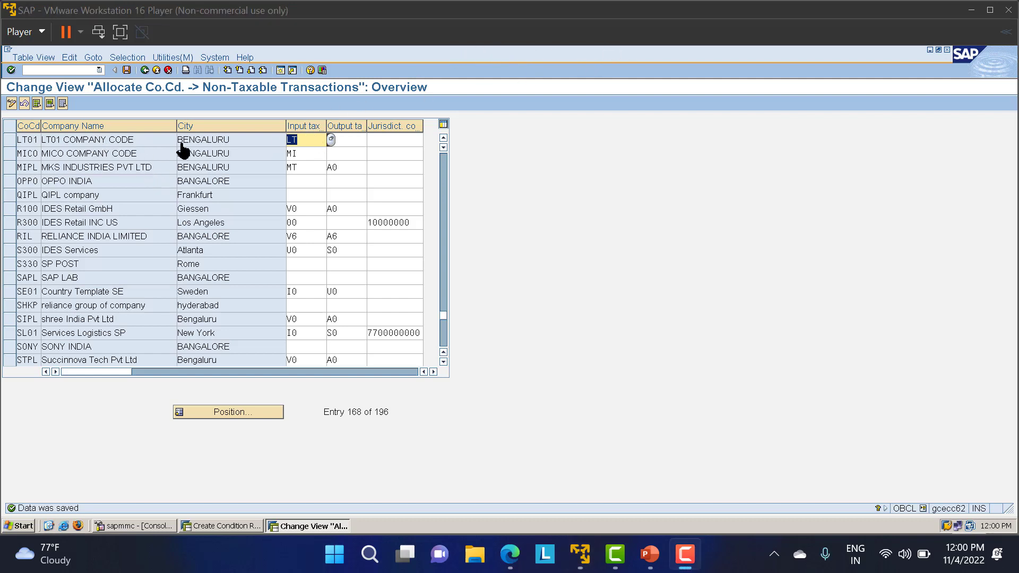
pyautogui.moveTo(674, 84)
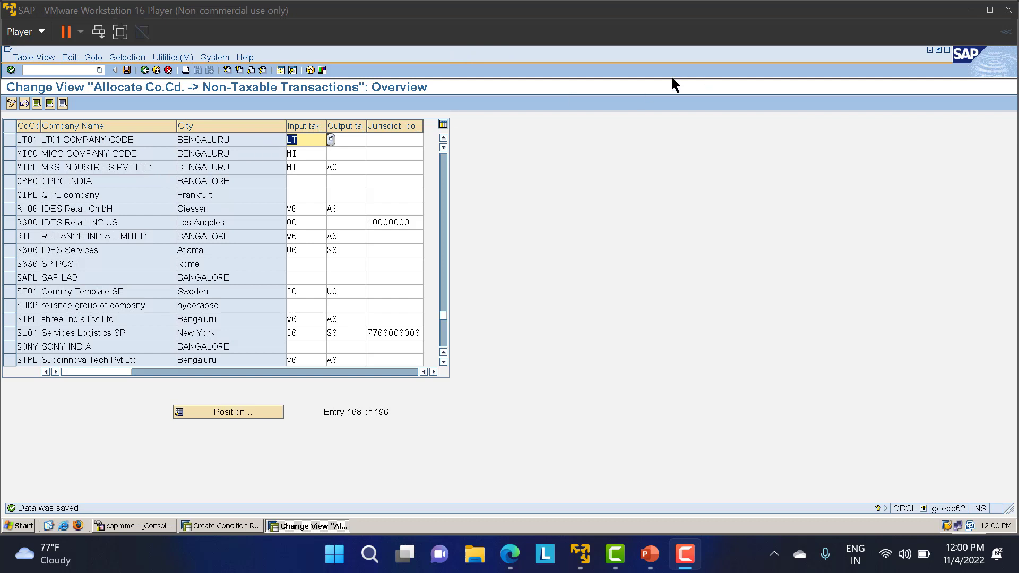
pyautogui.moveTo(788, 81)
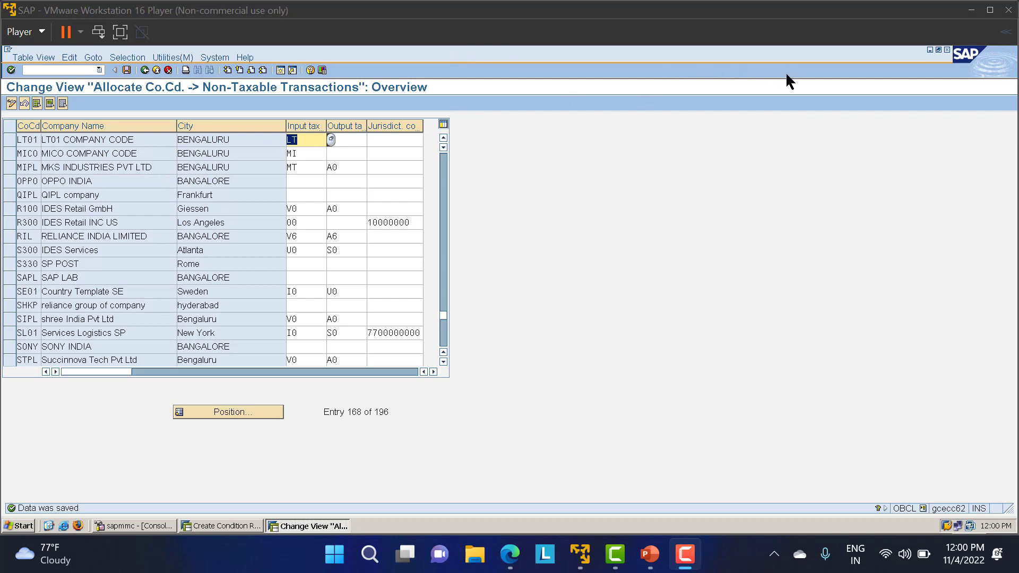